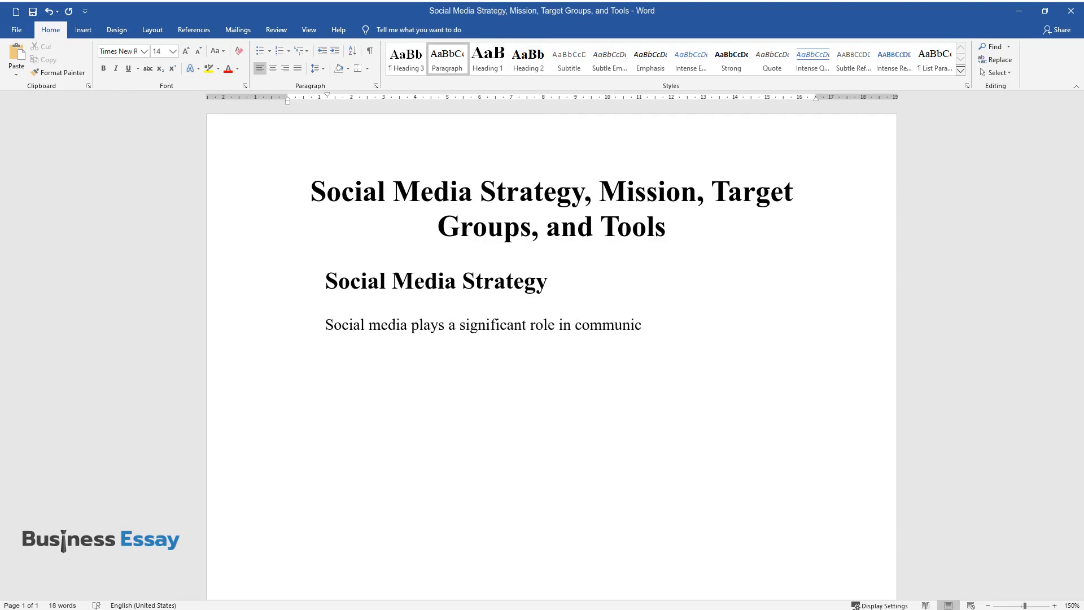
type("cation today, which has an impact on business. Companies can hire employees online, share news, promote new products, compete with")
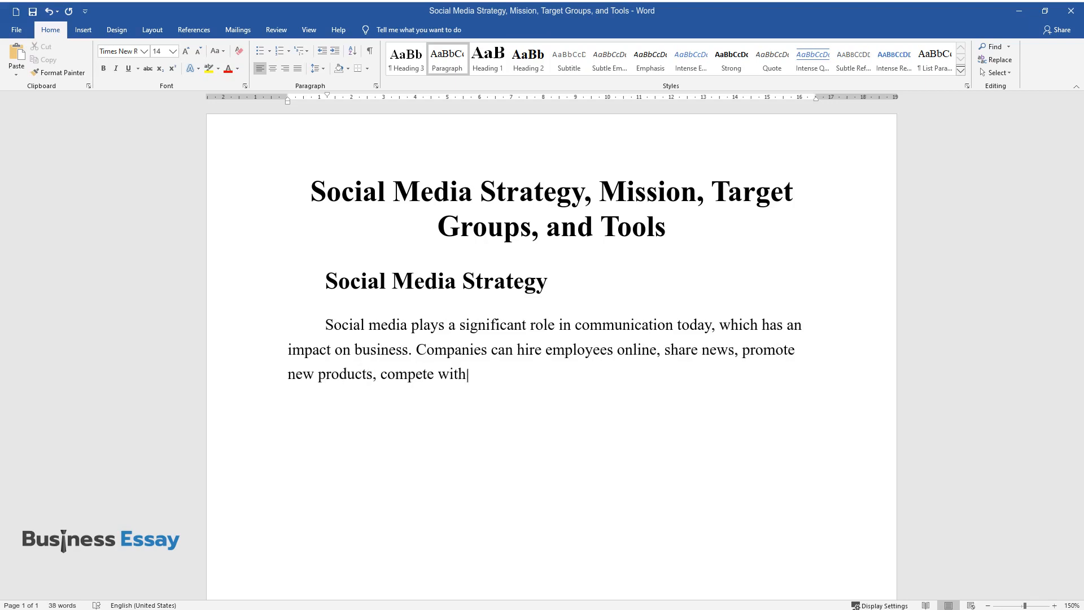
type("other organizations, get direct")
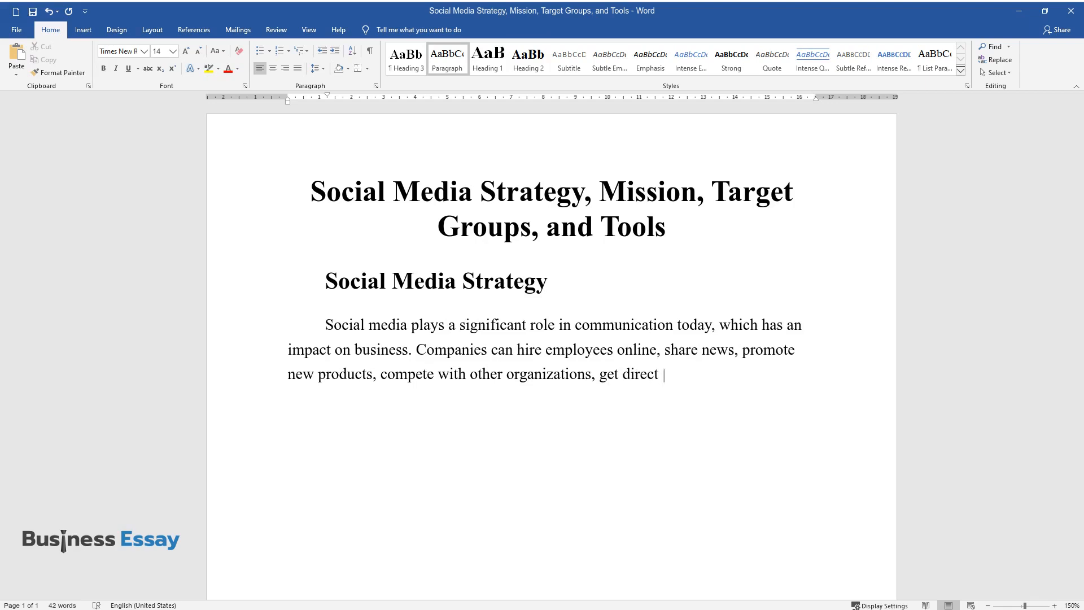
type("feedback from customers, and mor")
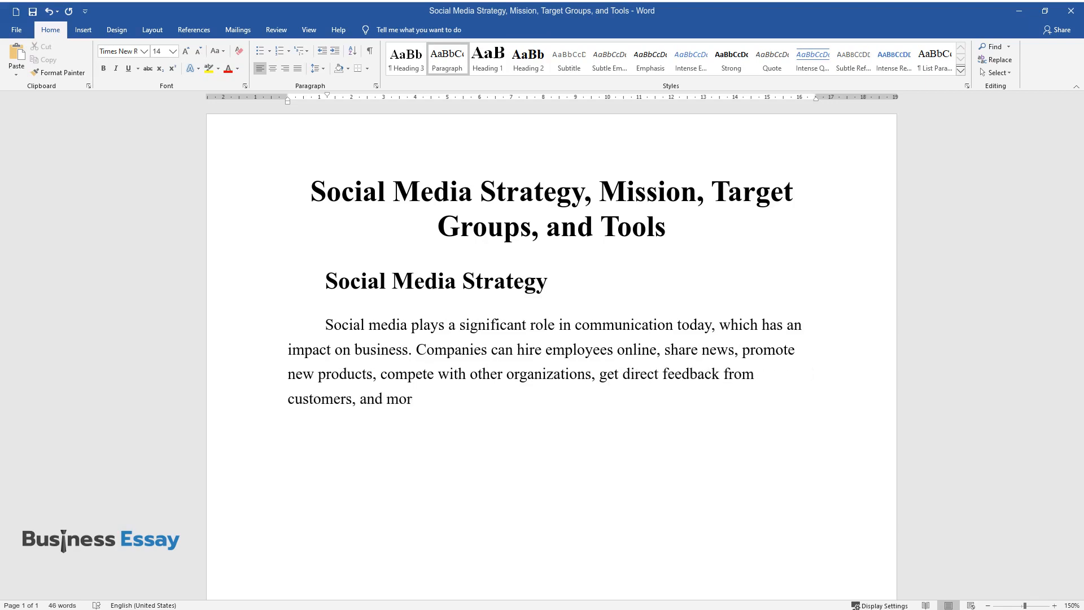
type("e. To effectively use social netw")
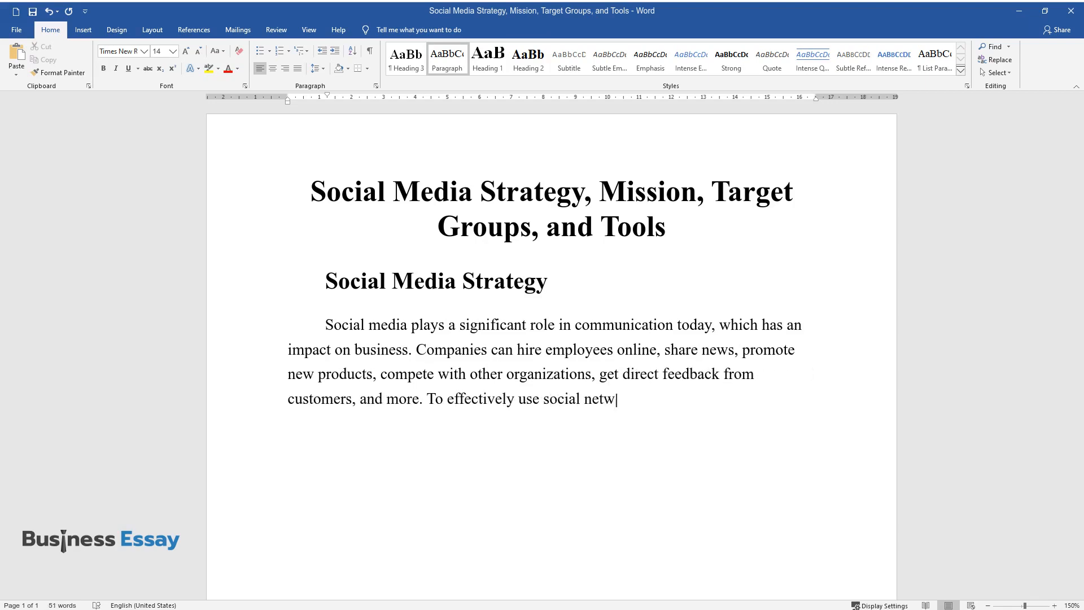
type("orks, it is necessary to create")
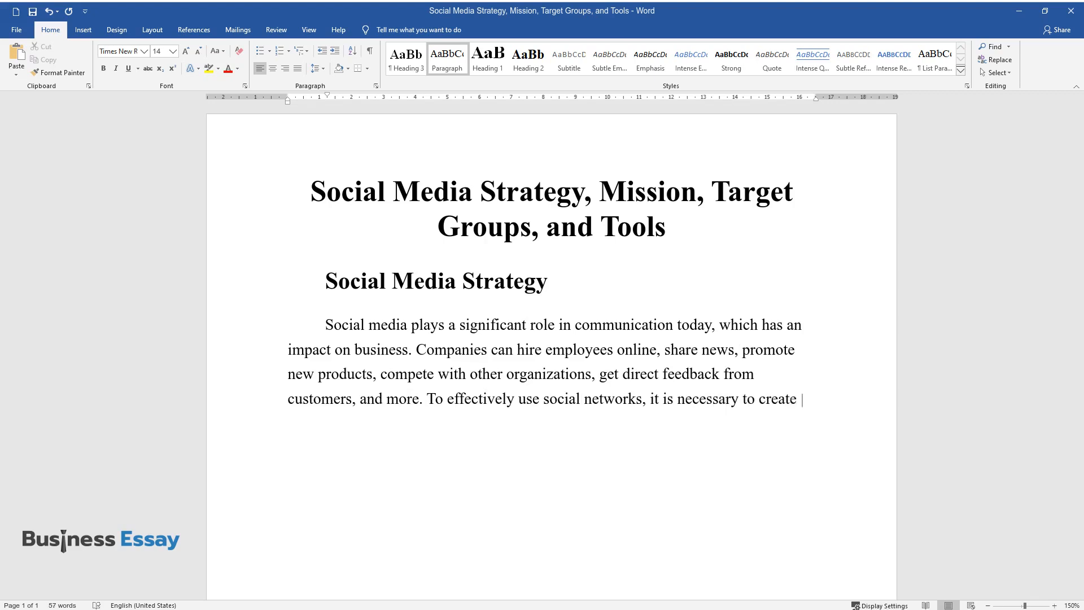
type("the right strategy based on the")
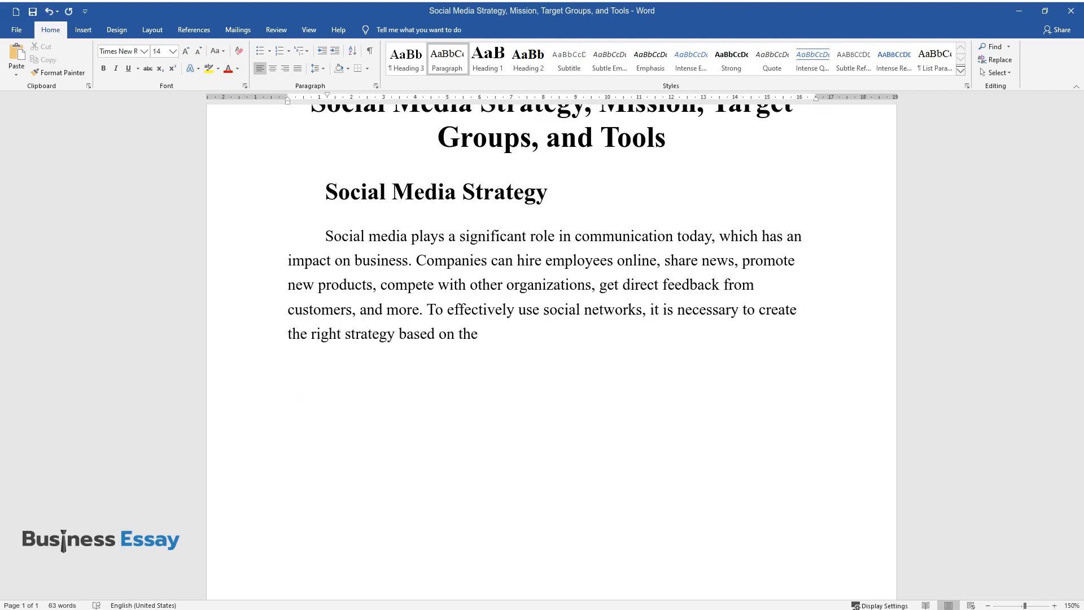
type("company's purpose. First of all,")
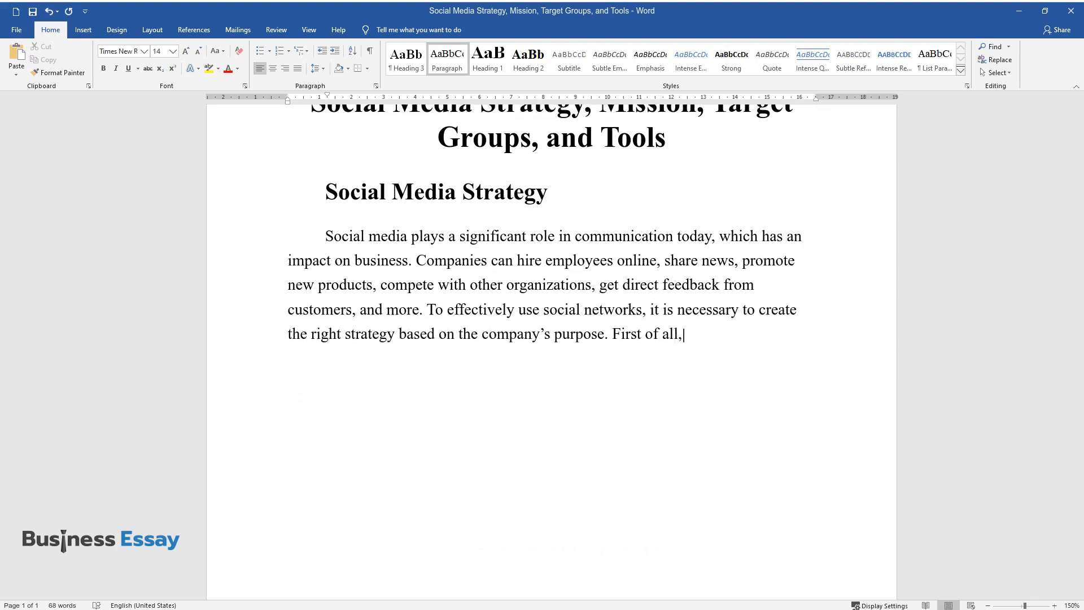
type("it is essential to articulate the purpose of a business's presen")
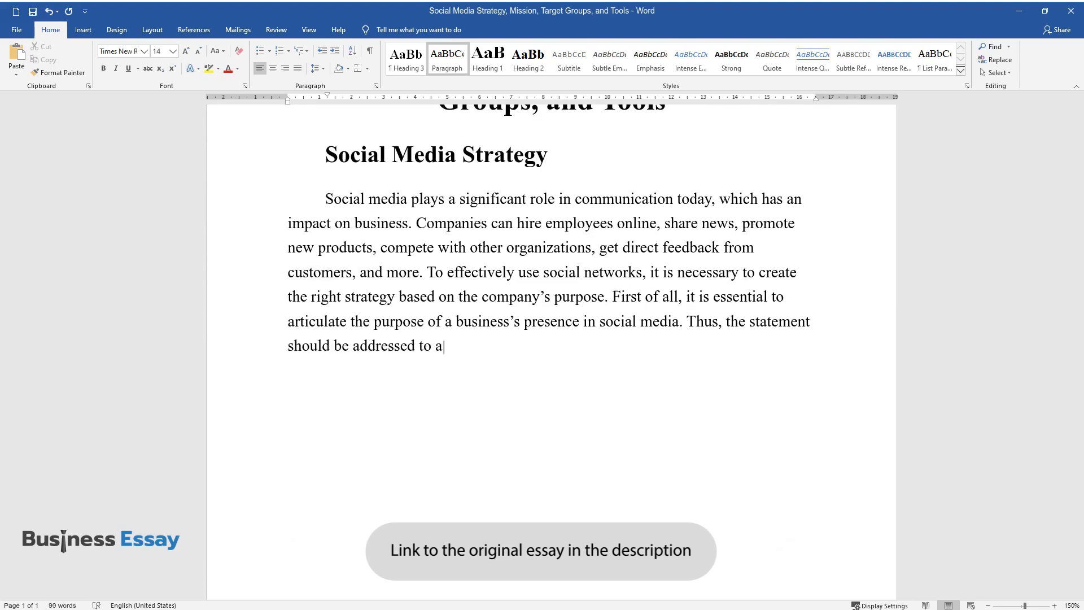
type("specific audience, describe a particular product, and")
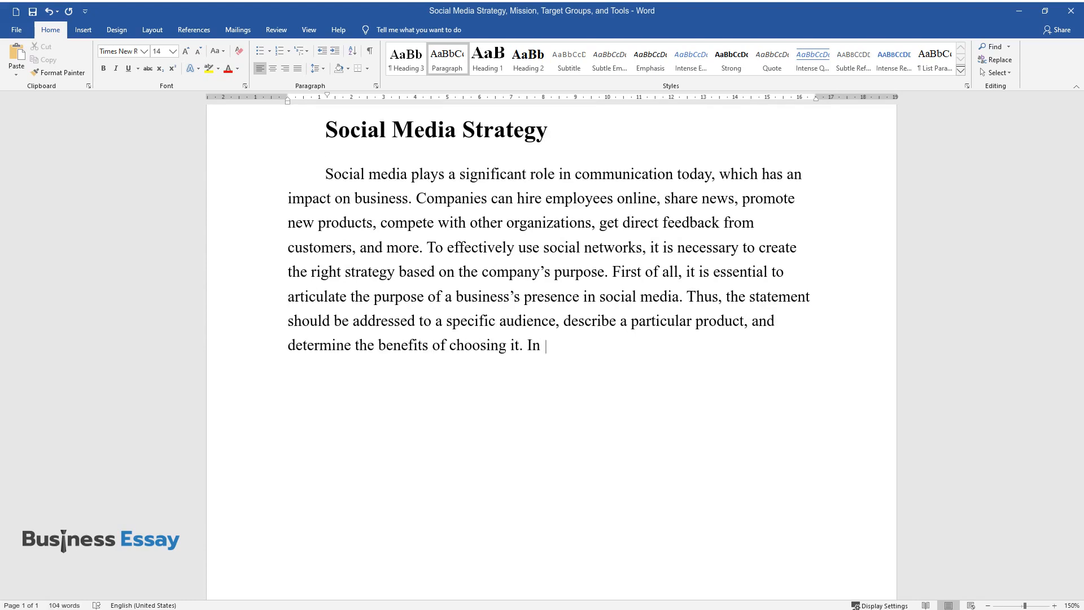
type("this essay, a model of the organ")
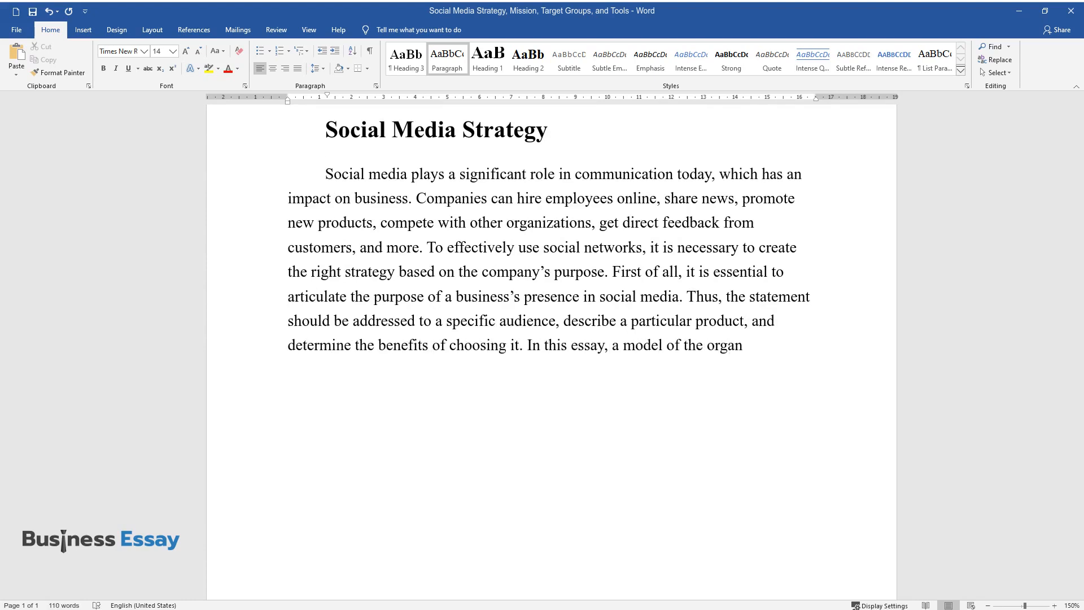
type("ization producing ceramics for restaurants, bars, and cafes is")
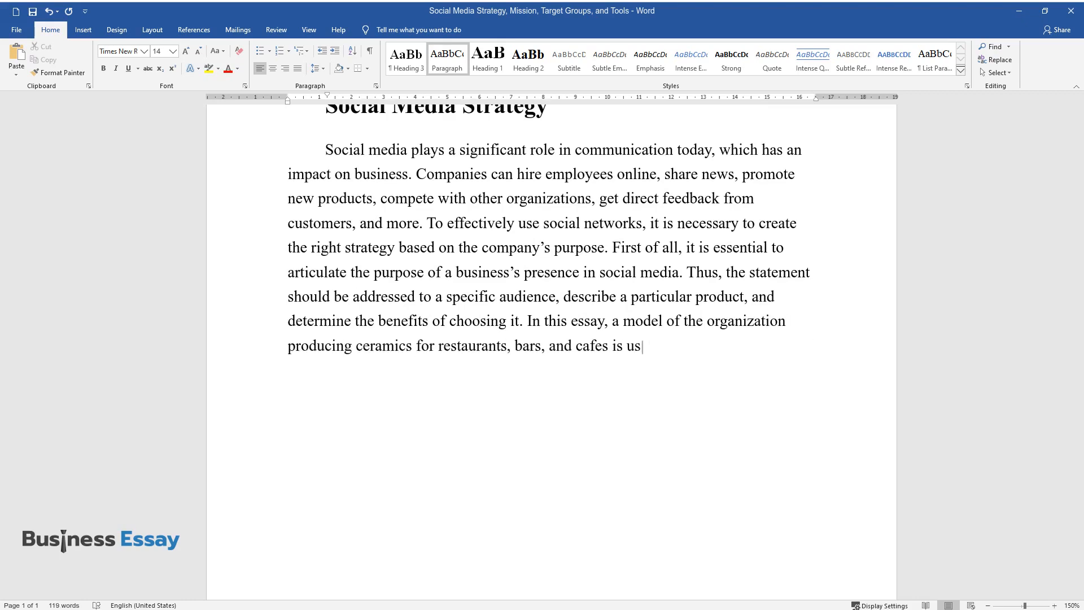
type("used to illustrate a social media strategy for businesses.")
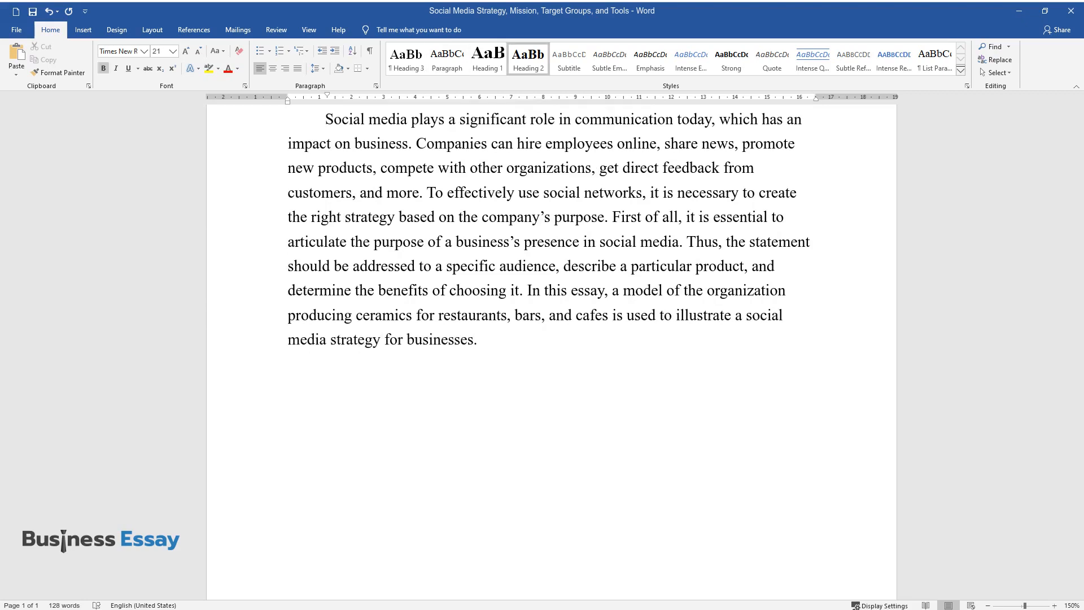
type("Social Media Mission Stateme")
type("The organization strives to mai")
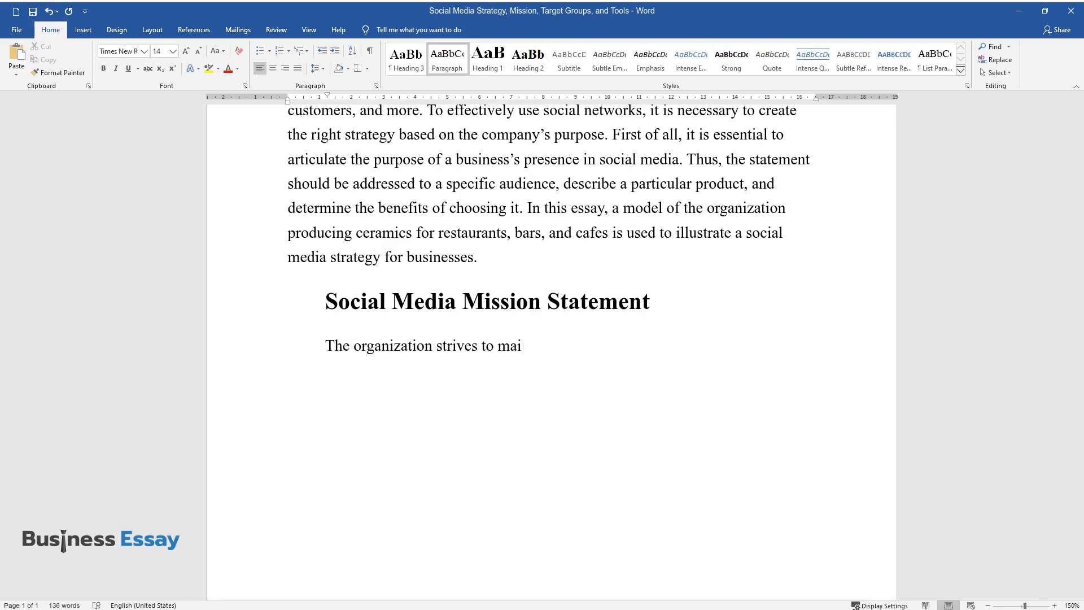
type("ntain the interest of existing audiences")
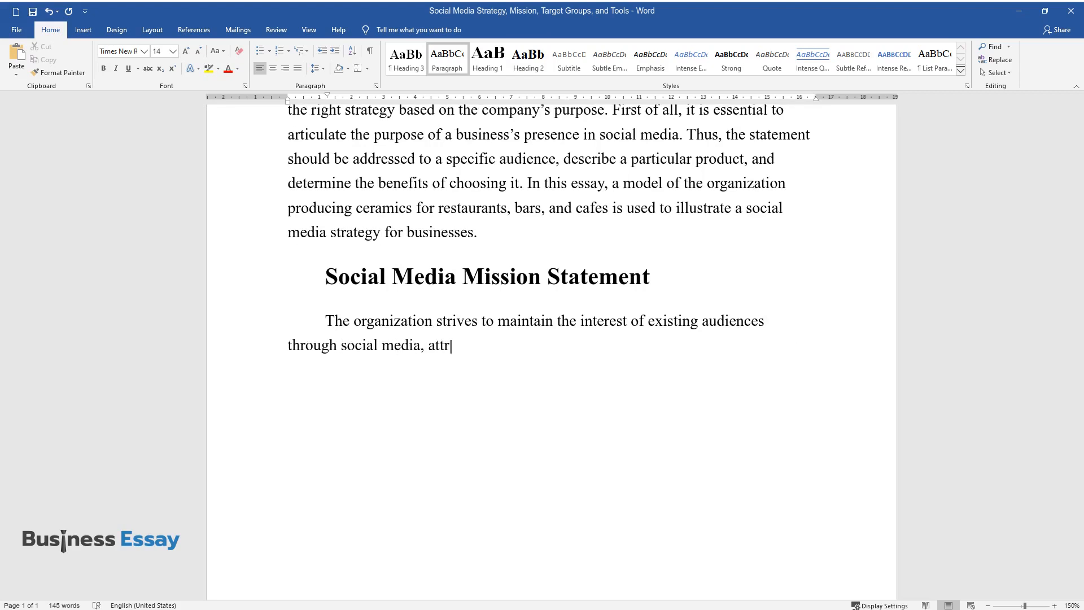
type("act new ones, expand customer reach, and increase sales.")
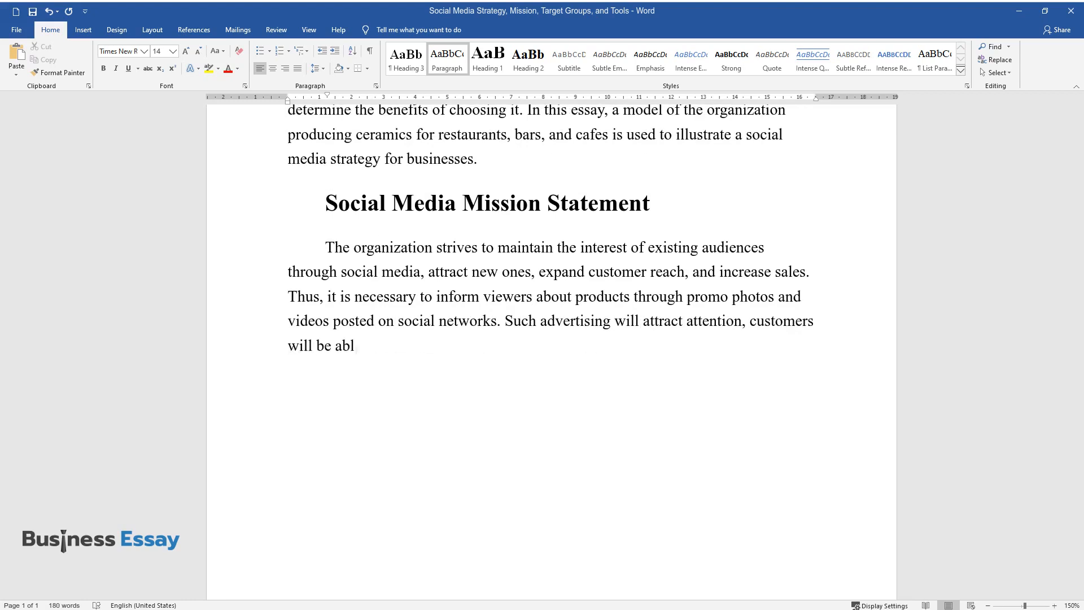
type("e to discuss it and recommend pro")
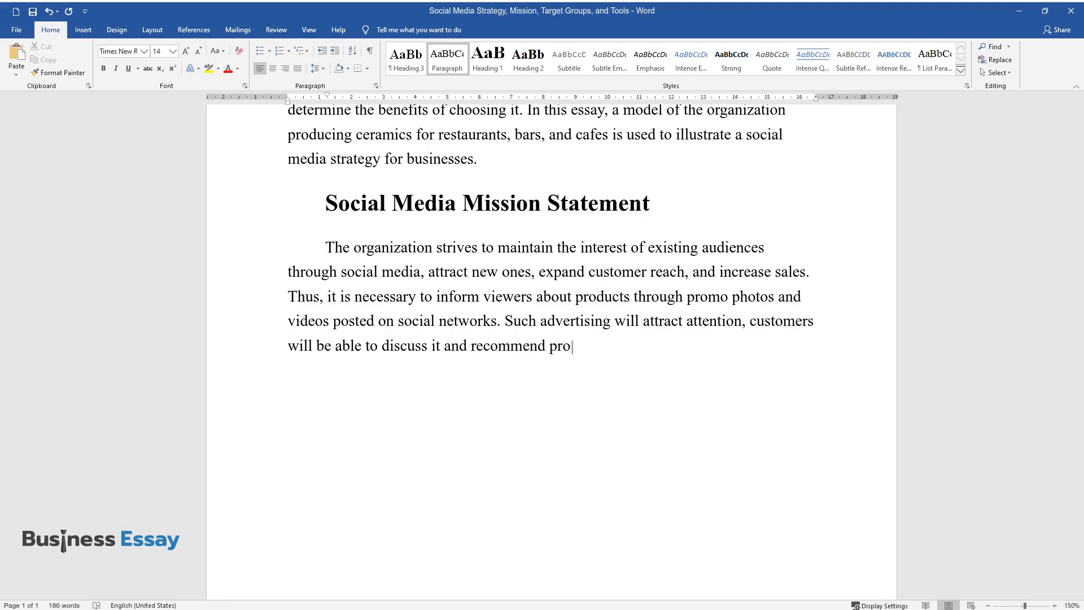
type("ducts to their friends. It is also")
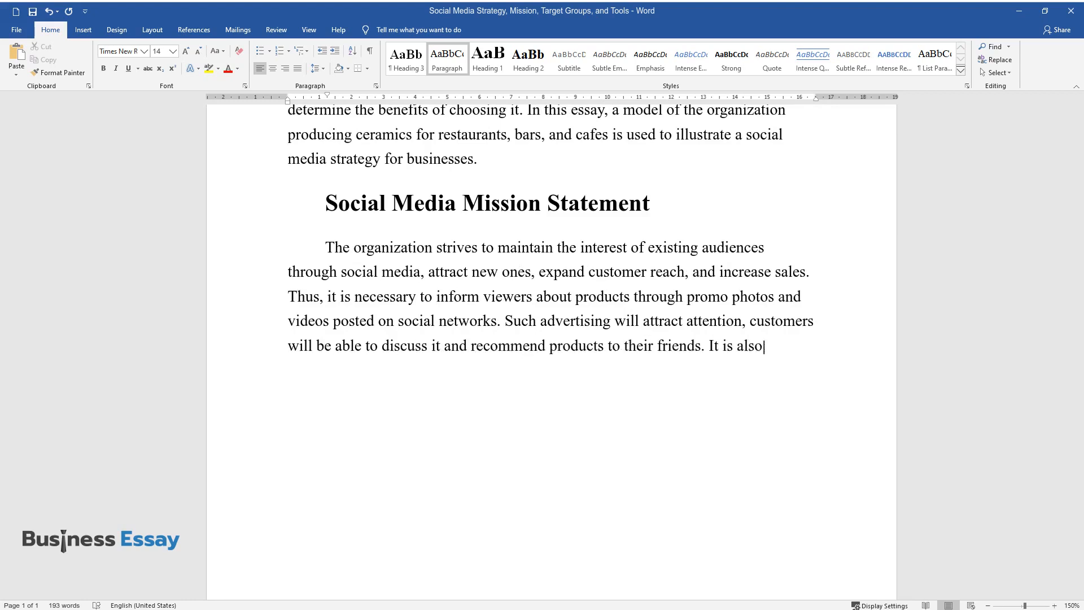
type("necessary to post about the company's life, so the organization can track incoming")
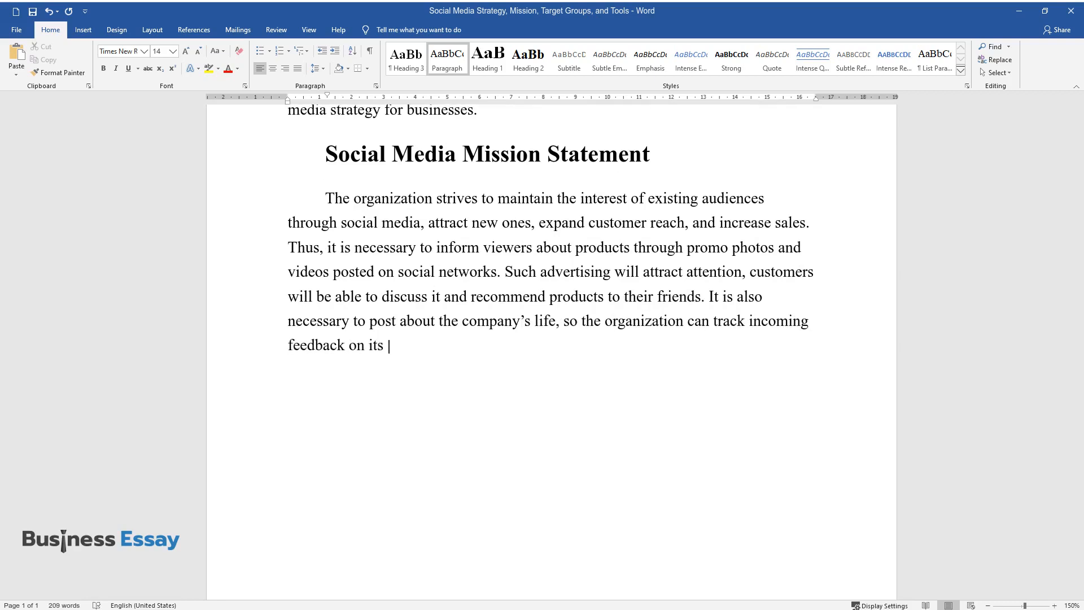
type("activities. Through social media,")
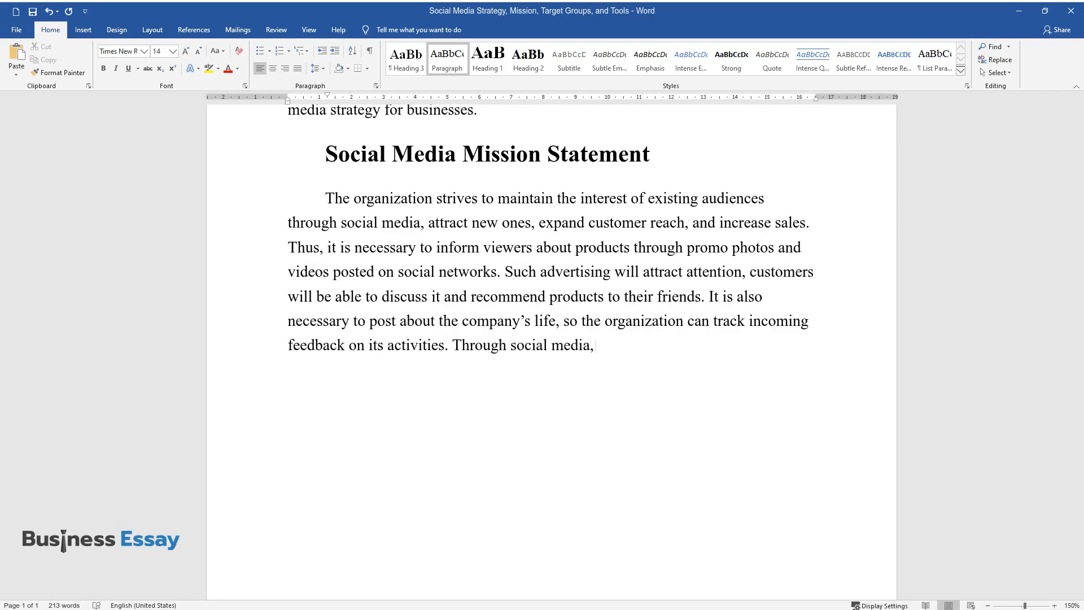
type("customers should be provided wit")
type("Target")
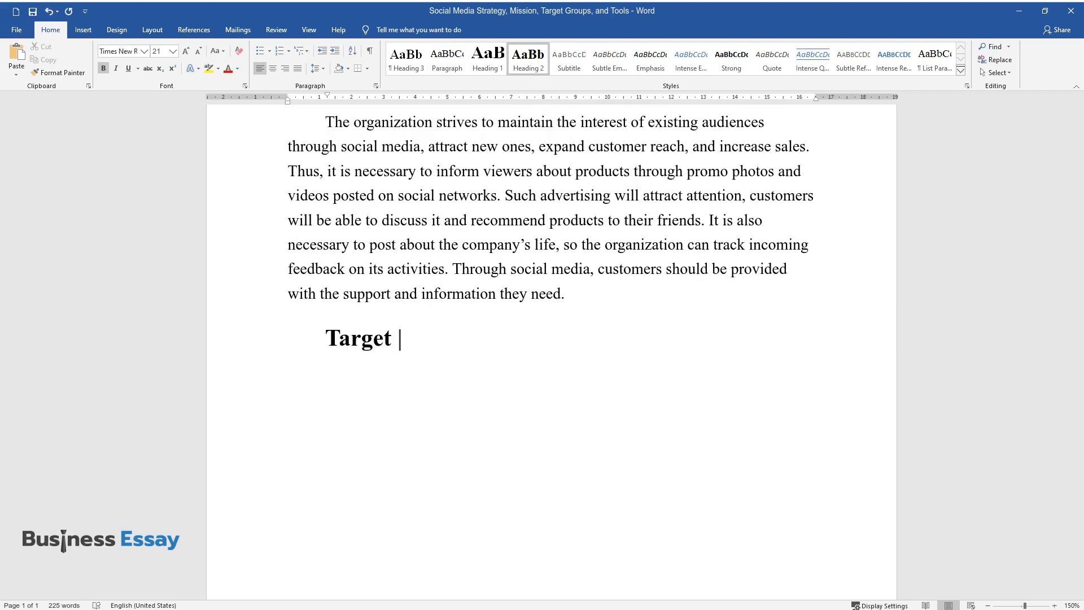
type("Groups Research")
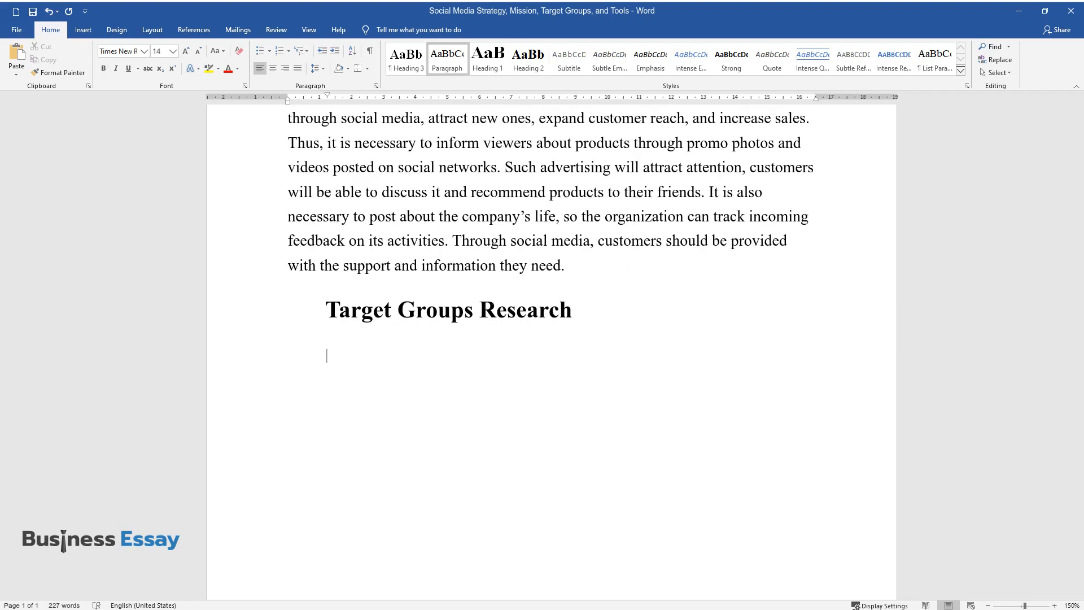
type("The target audience is restaurants, cafes, and bars: potential second-tier")
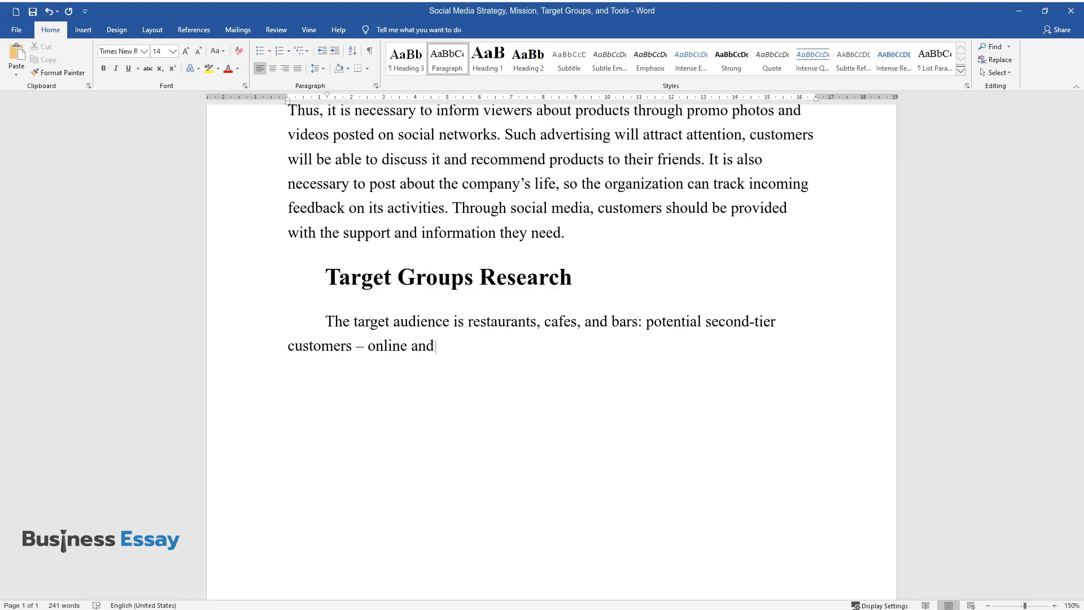
type("offline stores, catering companies, tableware rental")
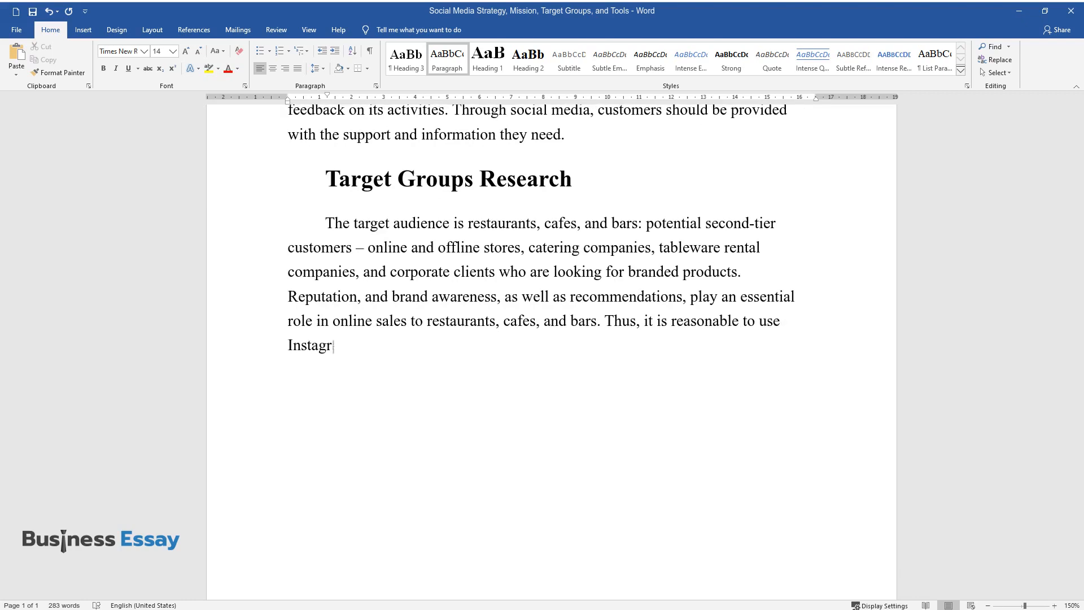
type("am, Facebook, and Twitter, where people could leave feedback and")
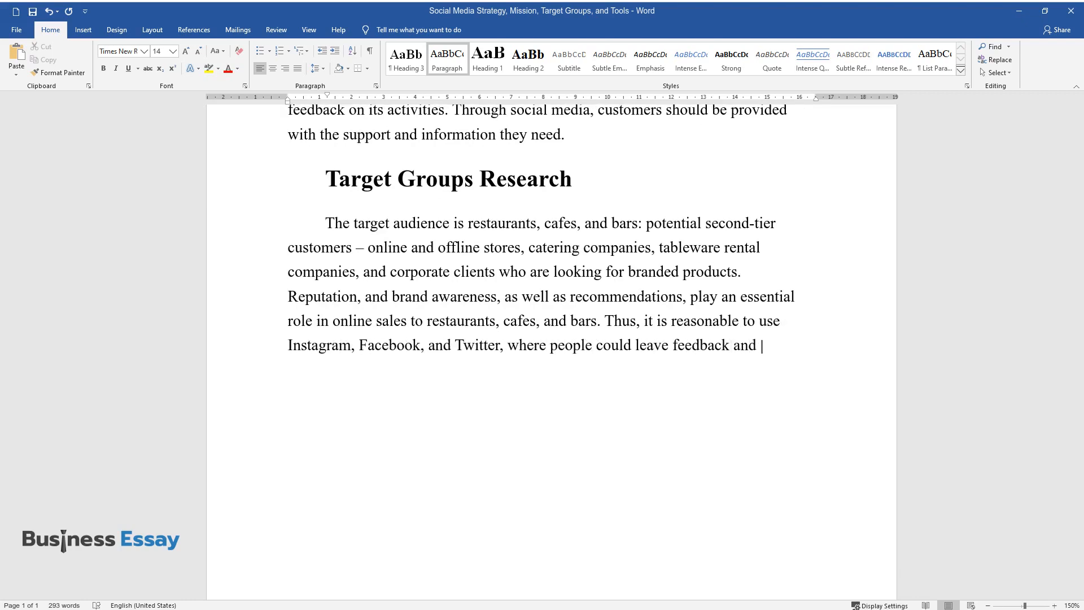
type("share information about the compa")
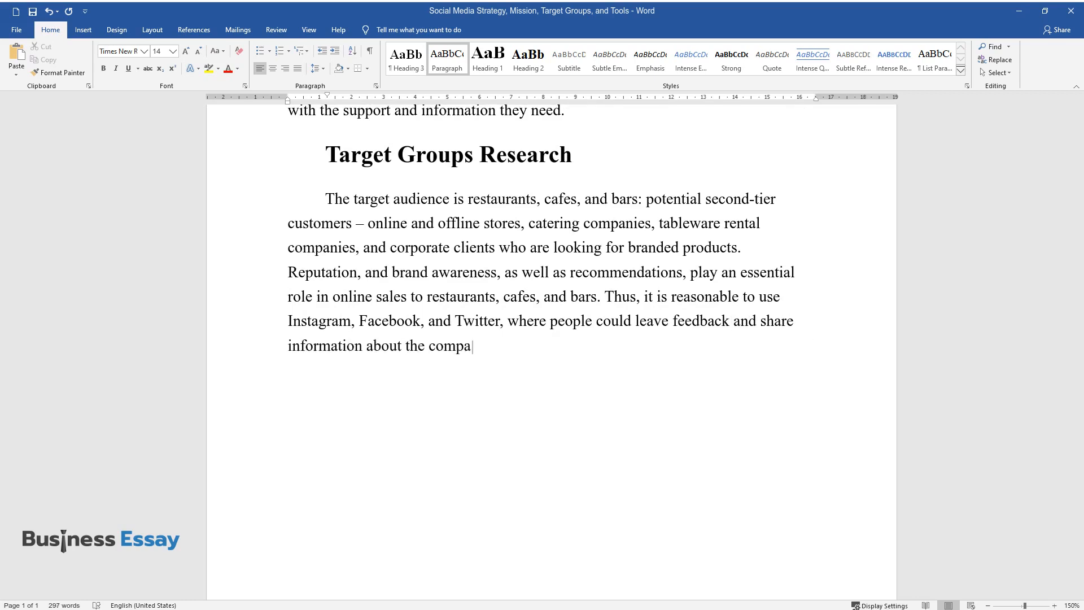
type("ny on their pages. This is also t")
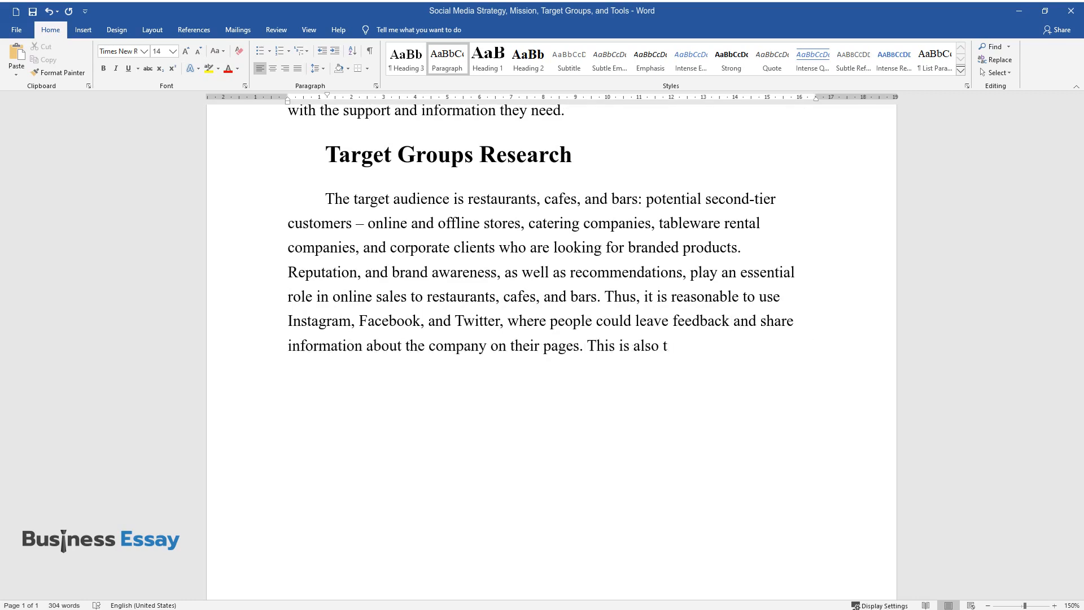
type("rue for online and offline store")
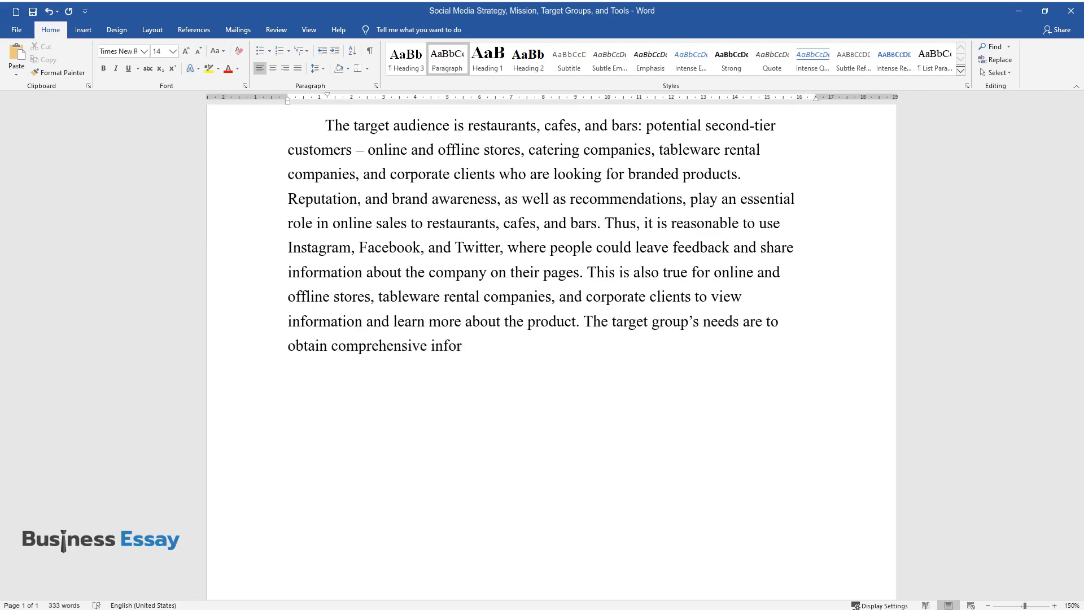
type("mation about the company's product range, wholesale")
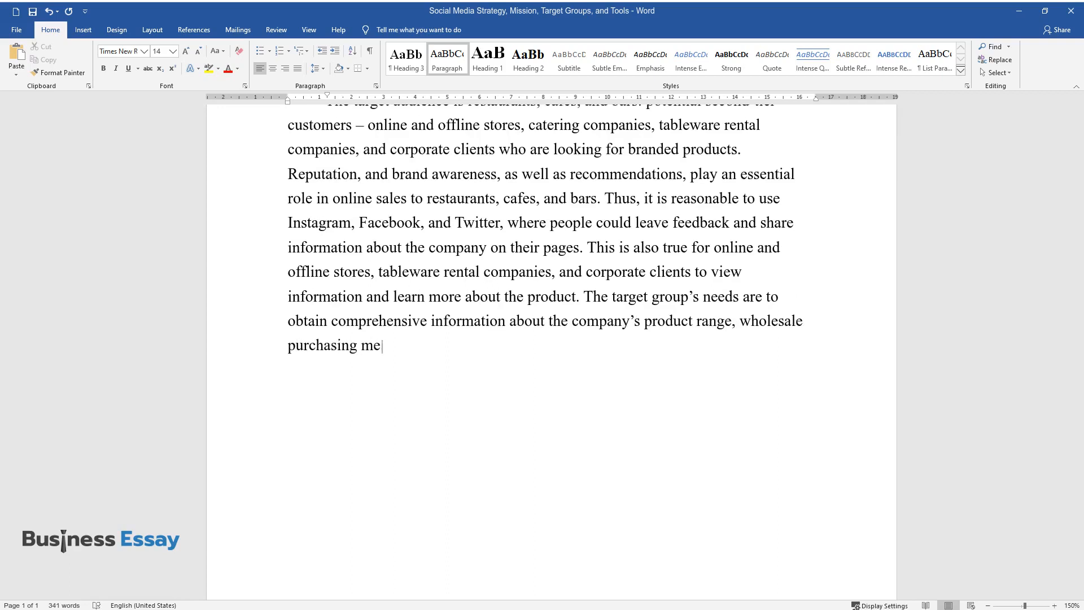
type("thods, and the brand's reputation in the restaurant sector.")
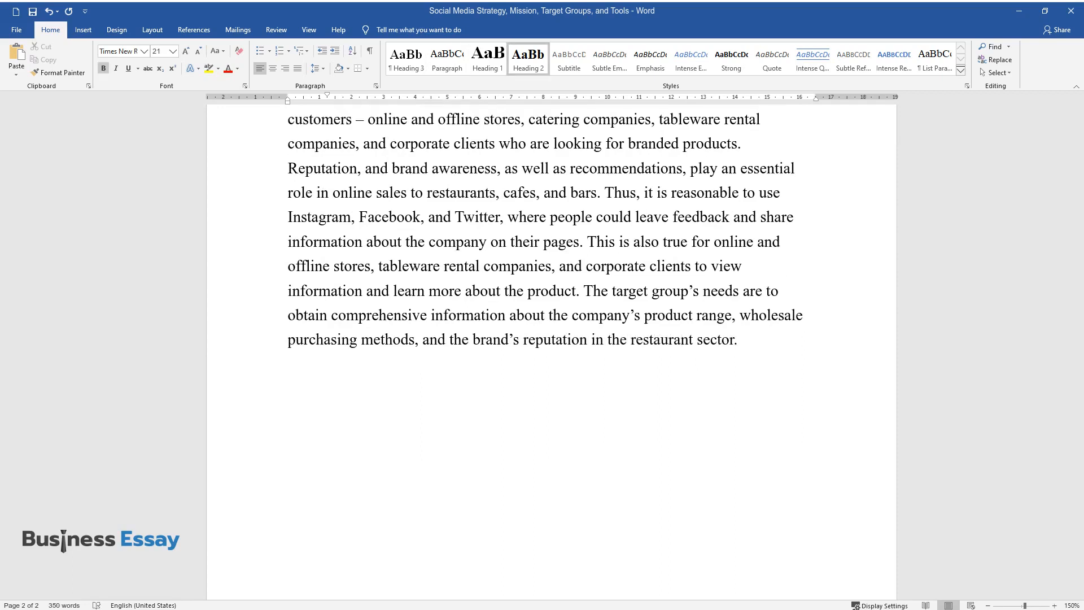
type("Resources and")
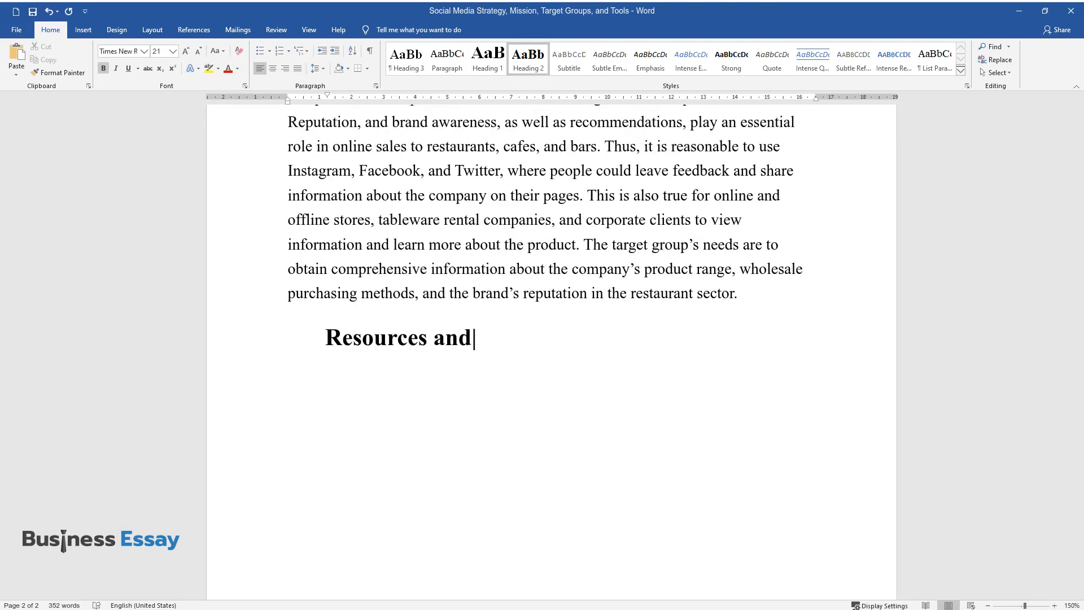
type("Tools")
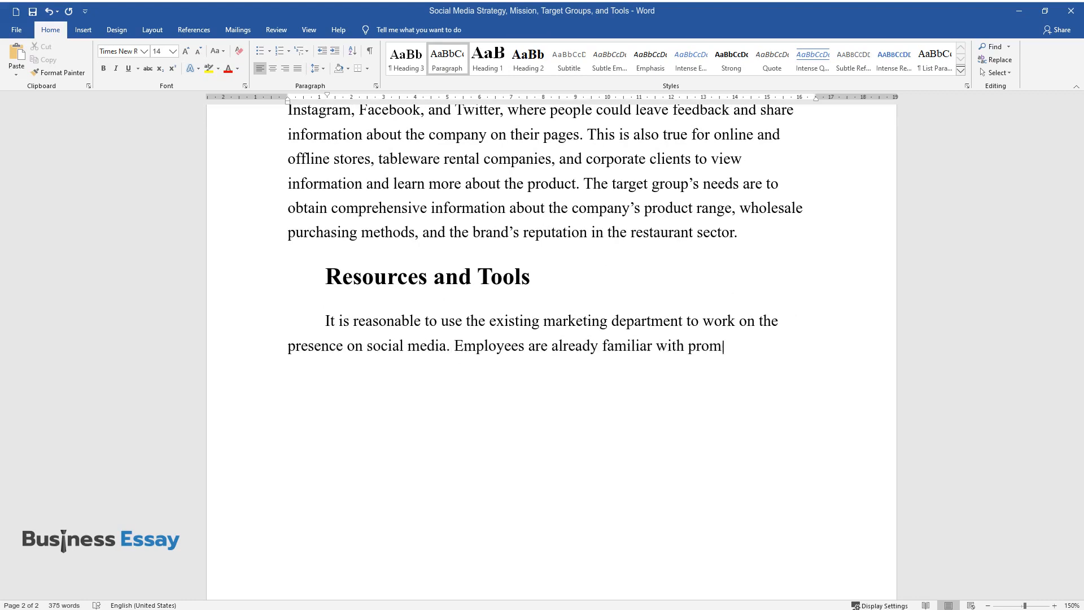
type("otion strategies that will help t")
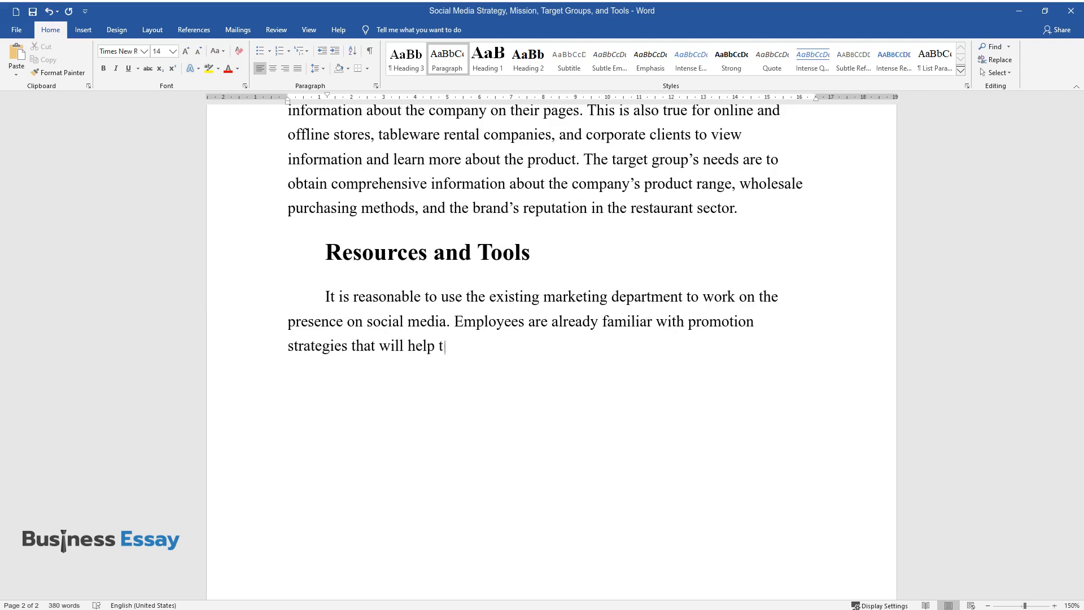
type("hem effectively accomplish assigned tasks. The company")
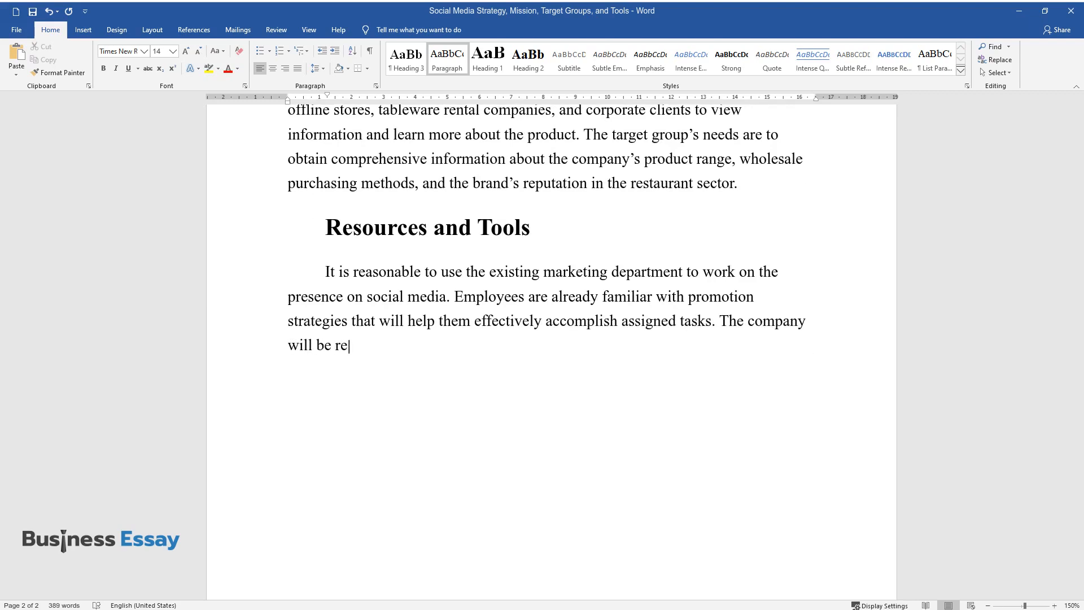
type("ady to increase its budget by 20%")
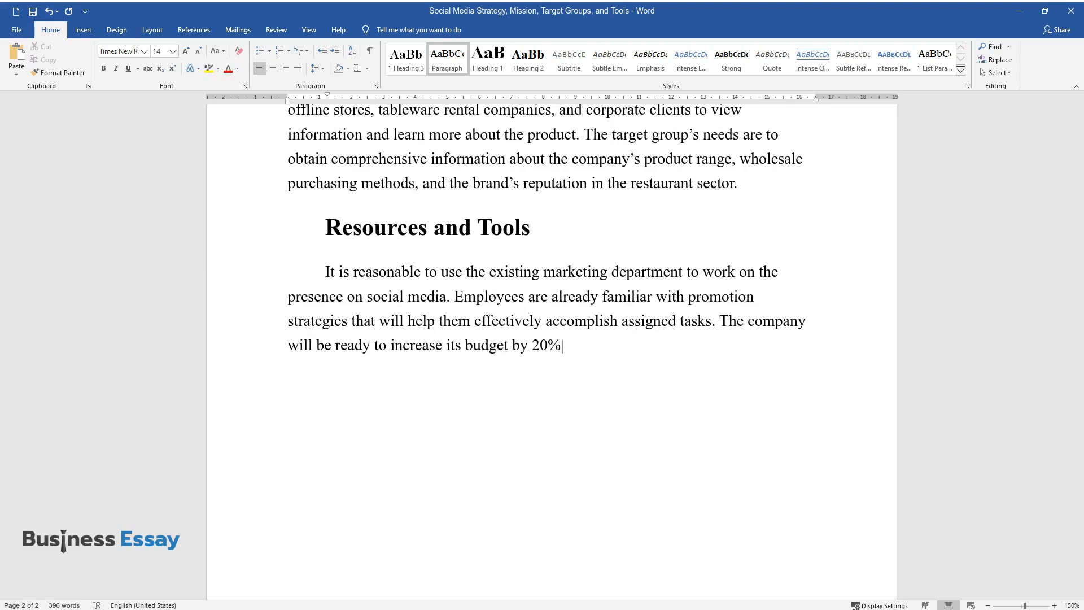
type("to achieve the goals. It is also proposed")
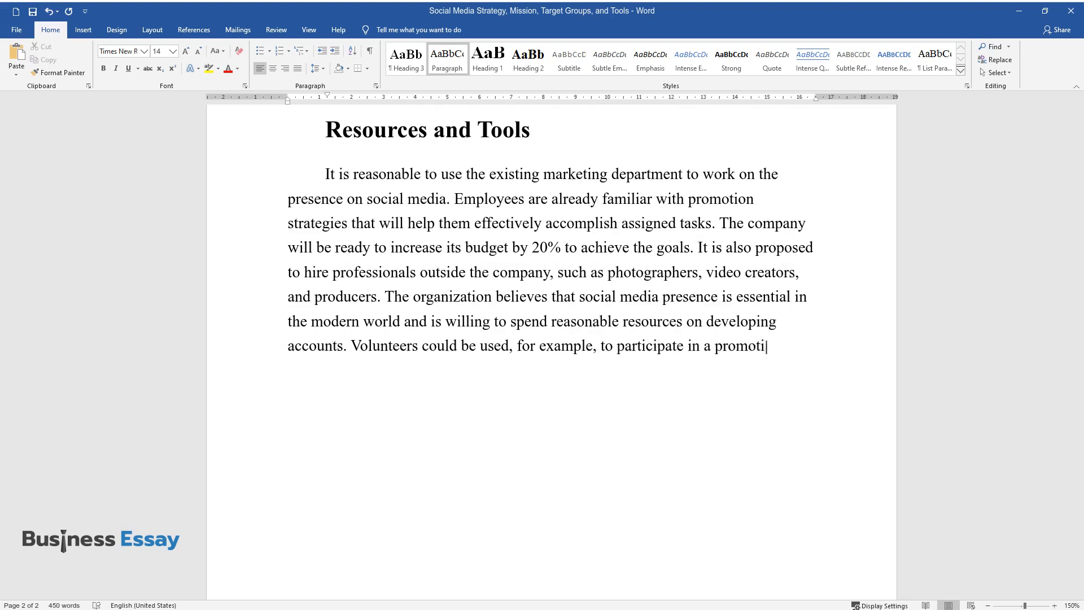
type("onal video.")
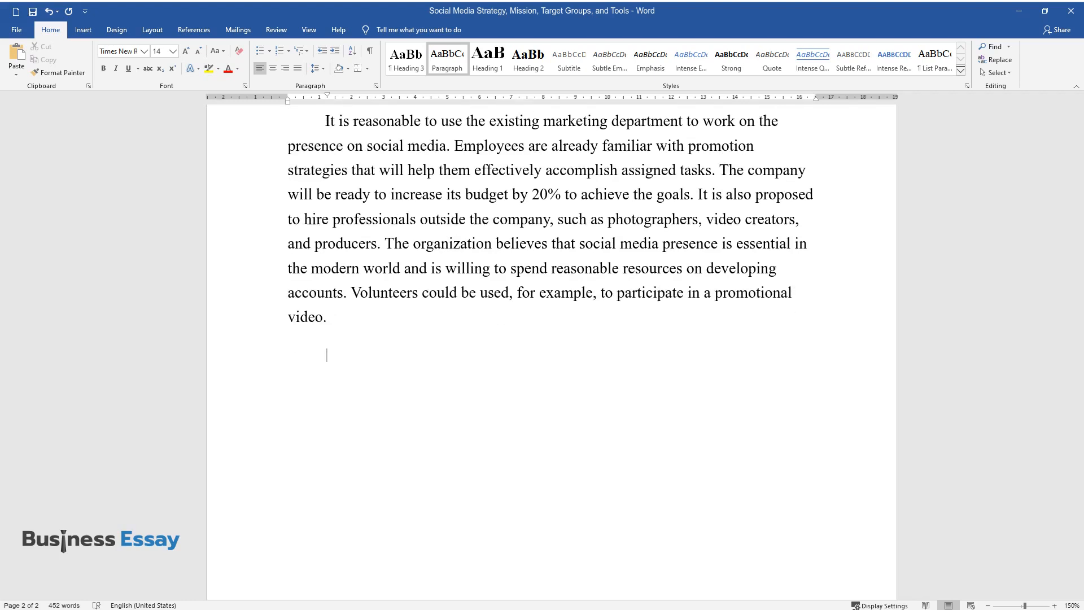
type("The company is committed to leveraging existing tools, such as Face")
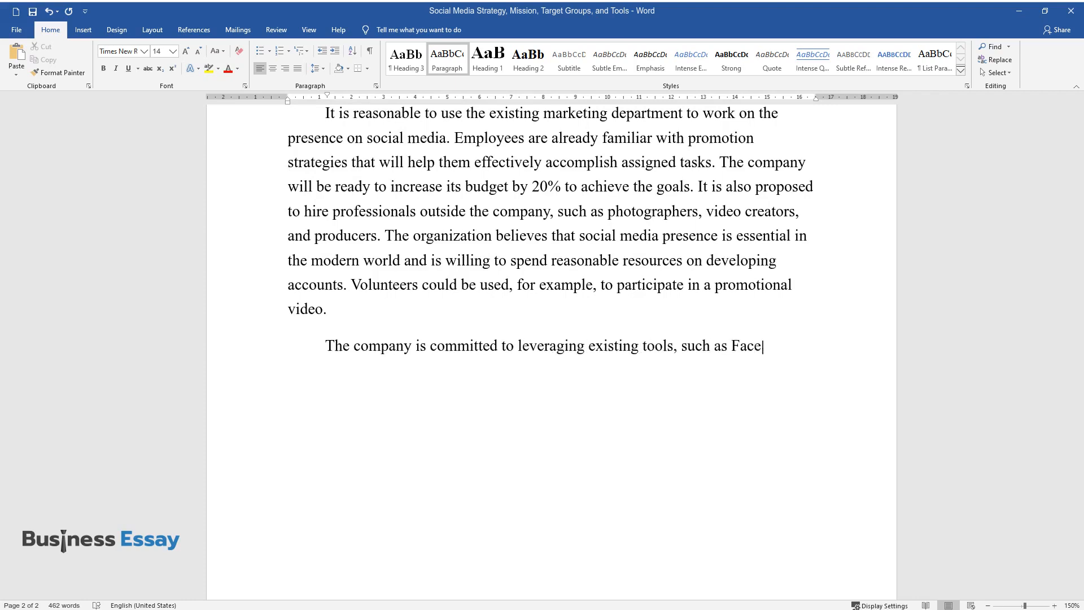
type("book, Twitter, and Instagram. In")
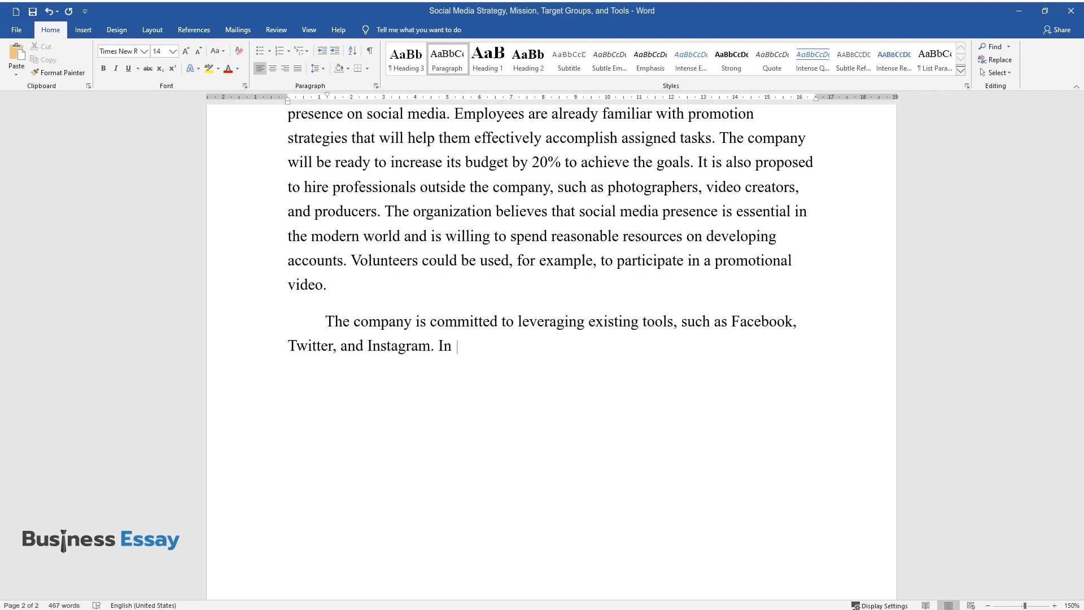
type("the future, it is possible to use")
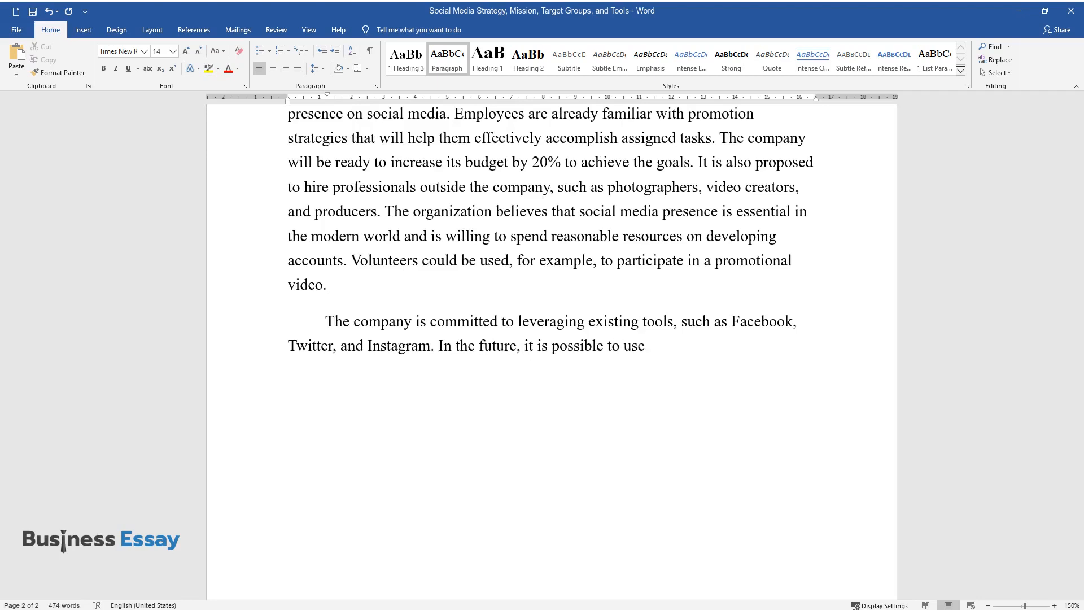
type("the YouTube platform. It would be")
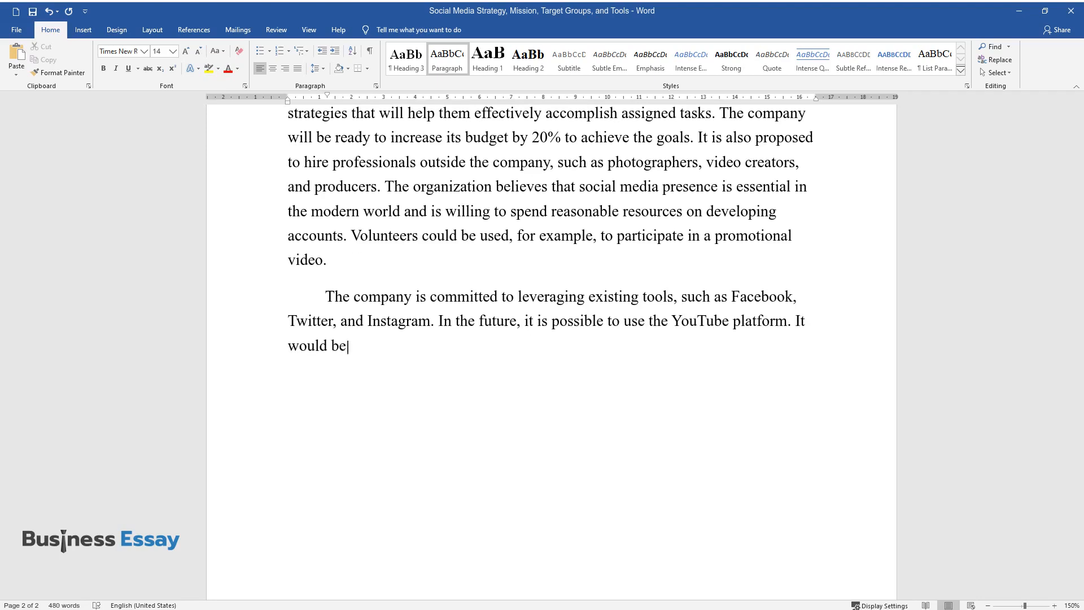
type("advisable to work with social ne")
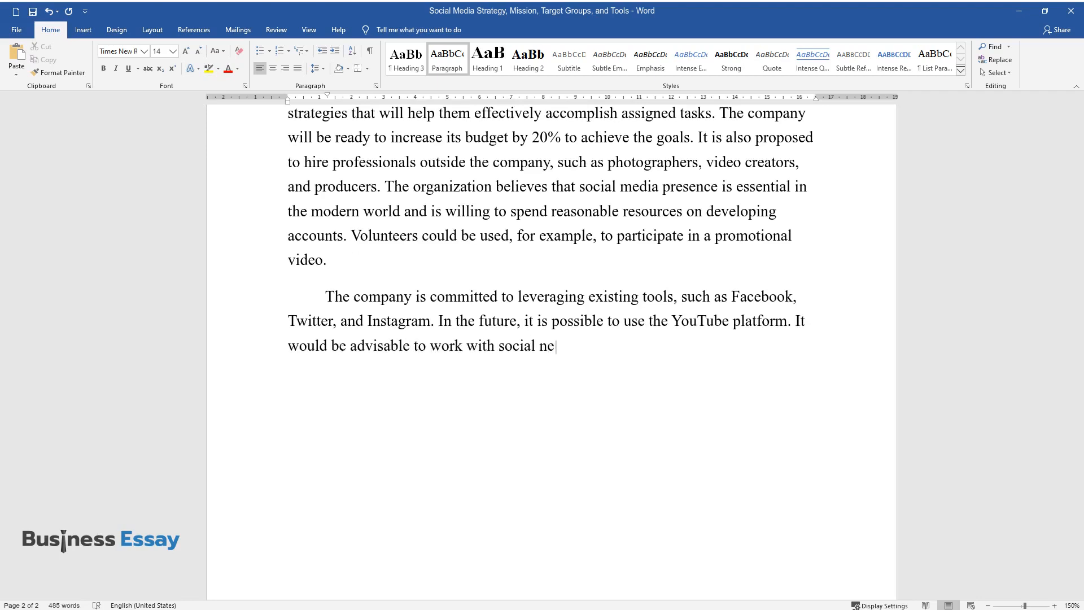
type("tworks and various tools for content")
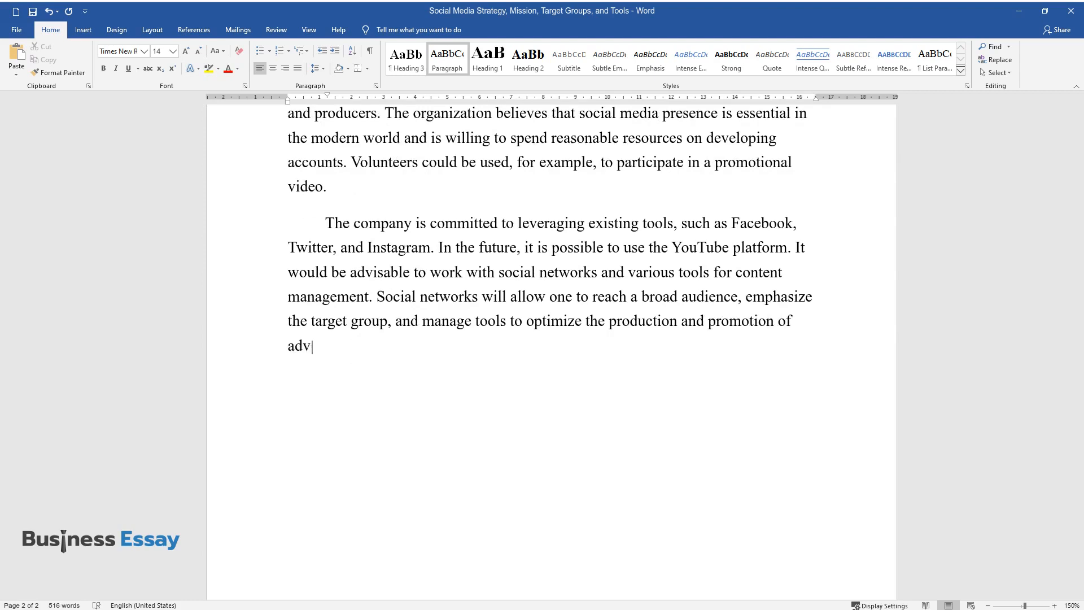
type("ertising.")
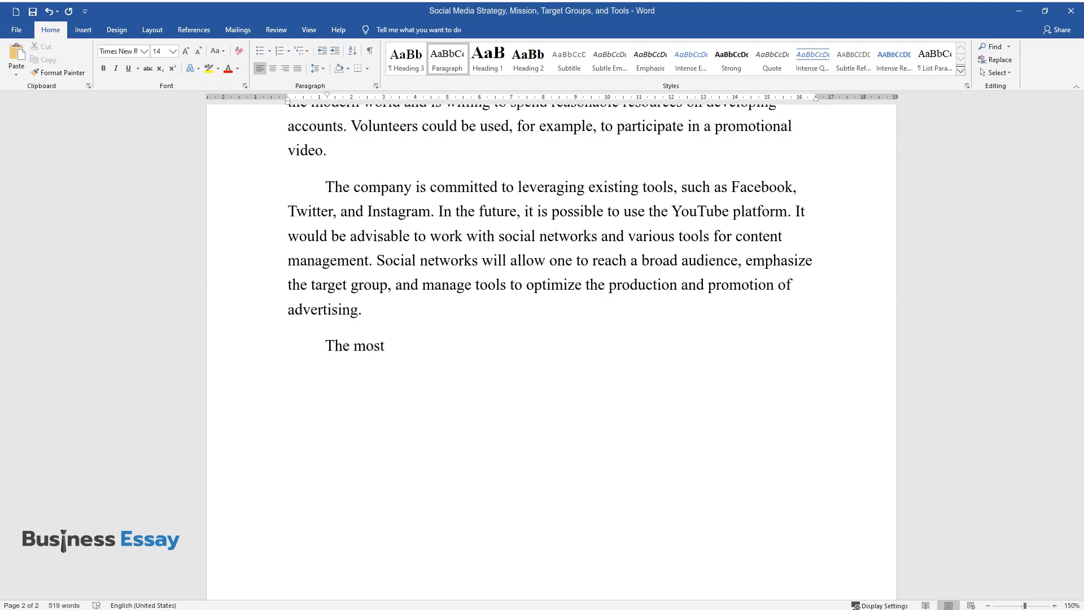
type("appropriate tools would be Instagram and Buffer for tracking statistics and collecting information. Inst")
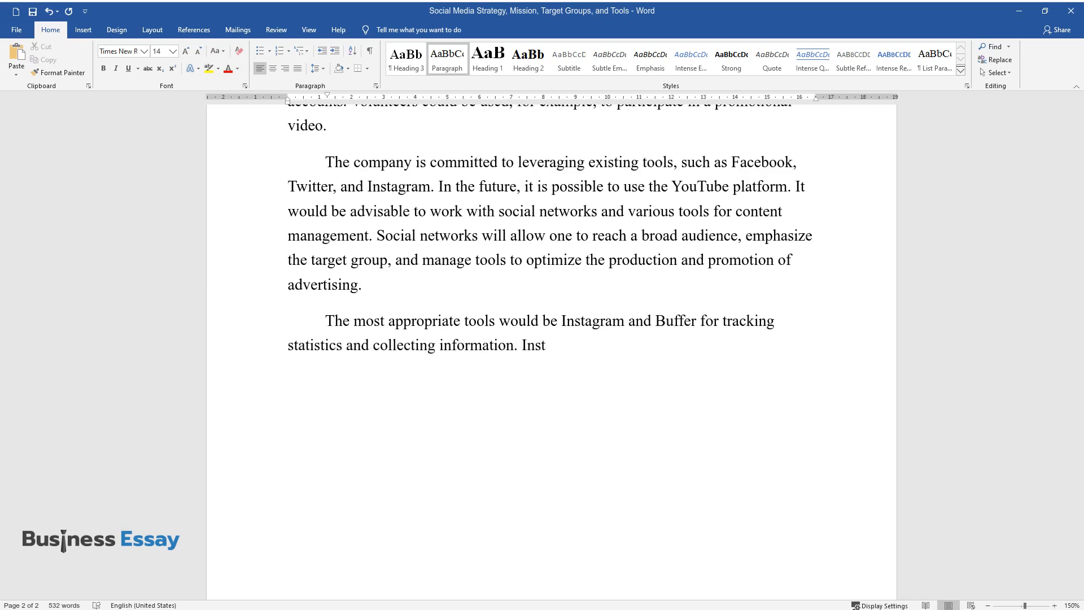
type("agram will allow the distribution of")
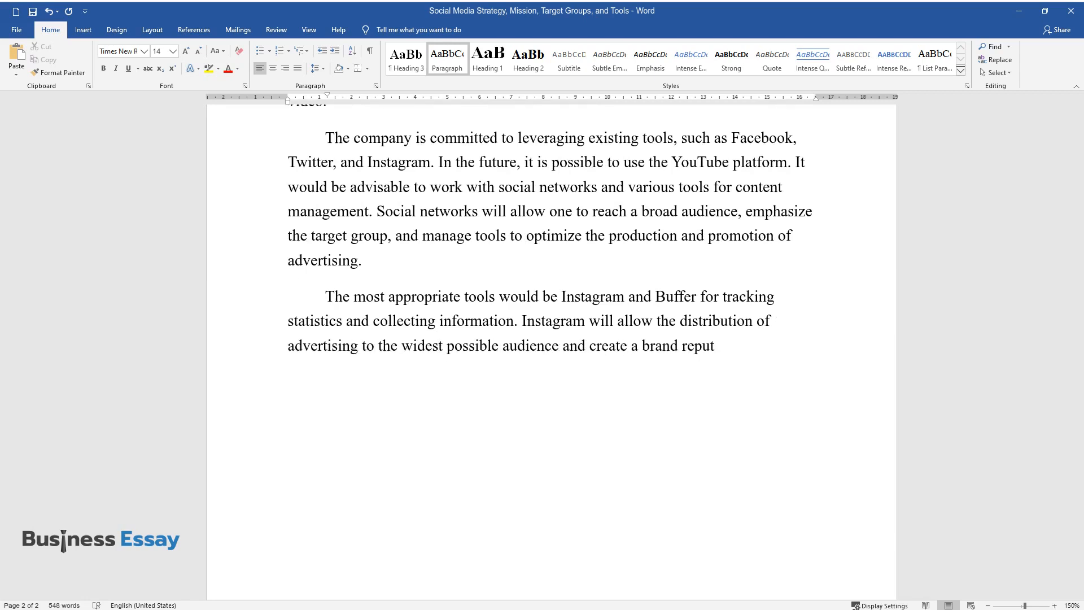
type("ation; however, it does not provide")
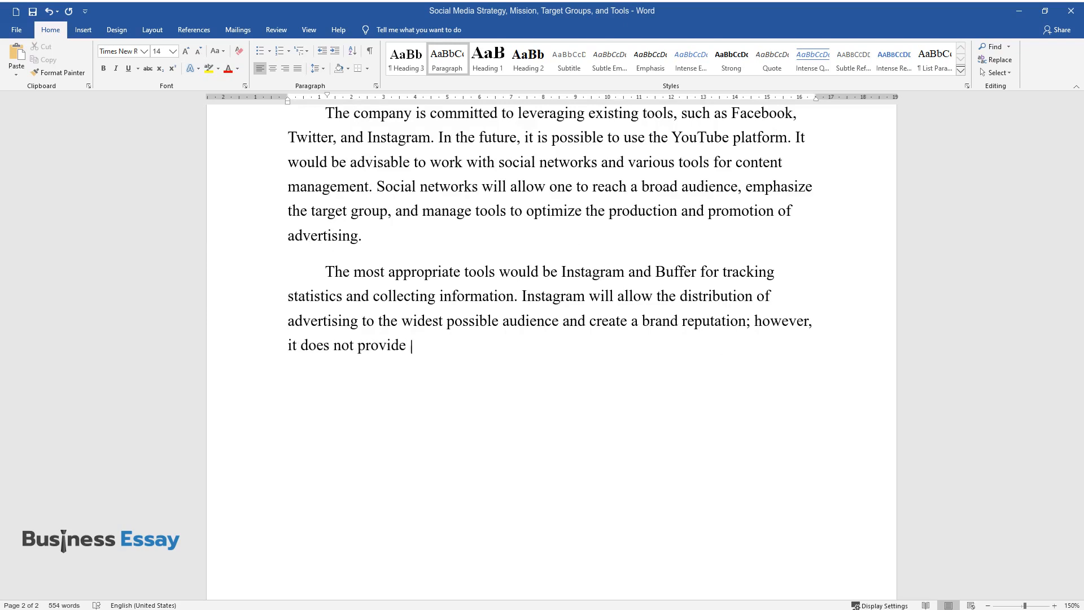
type("an opportunity to track the feedbac")
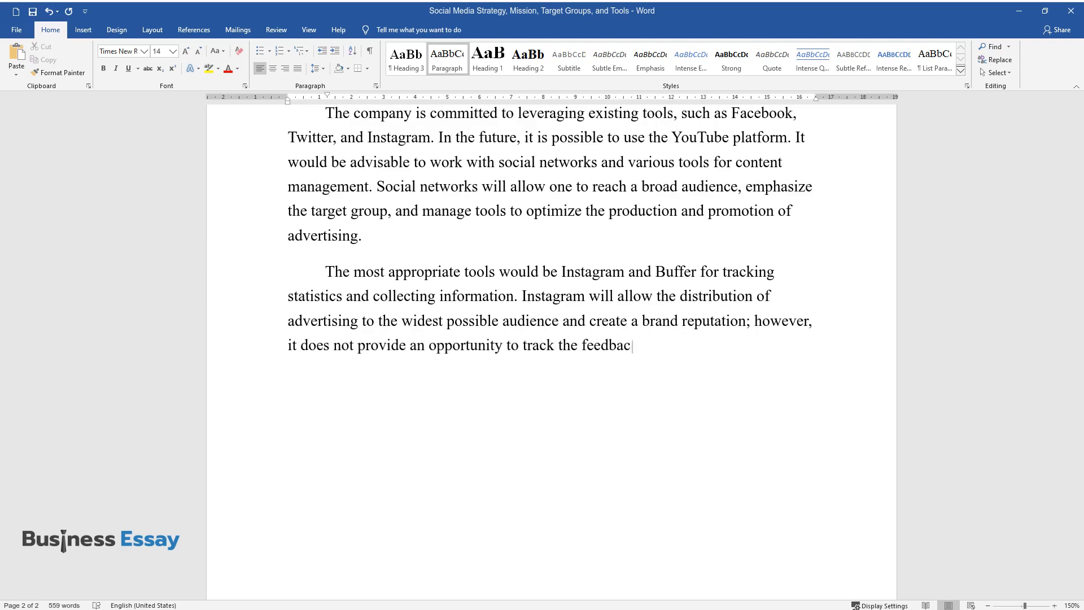
type("k. Buffer, on the contrary, makes i")
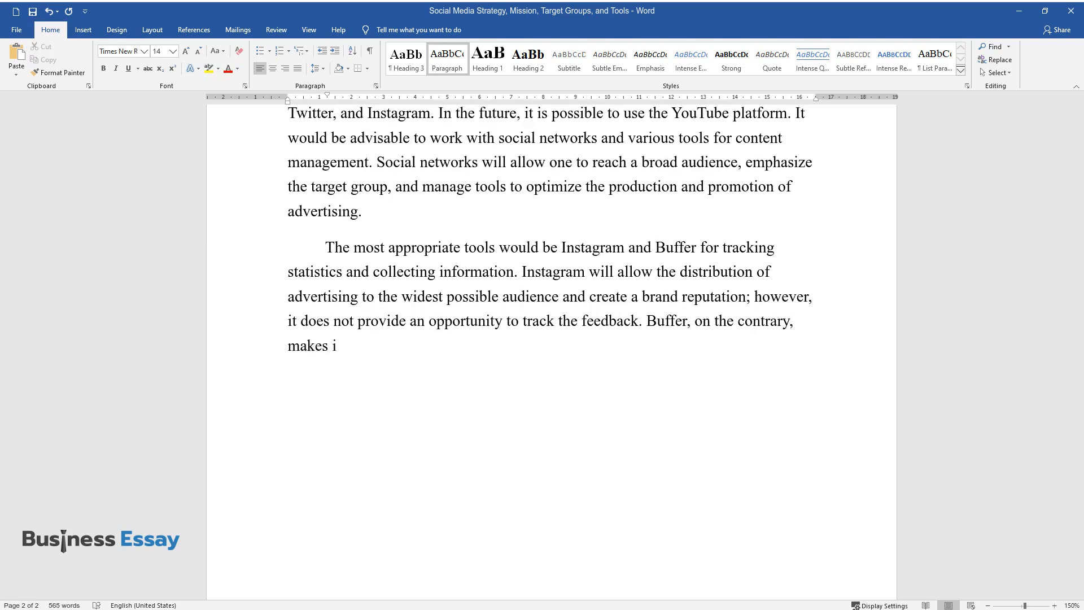
type("t possible to monitor statistics and adjust the strategy based on it. The")
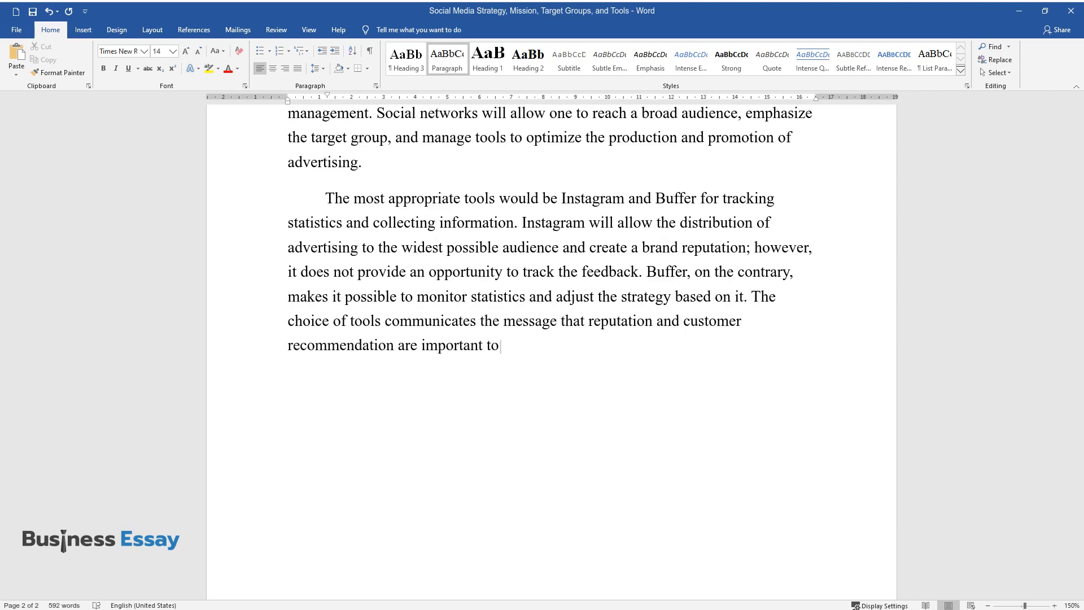
type("the organization.")
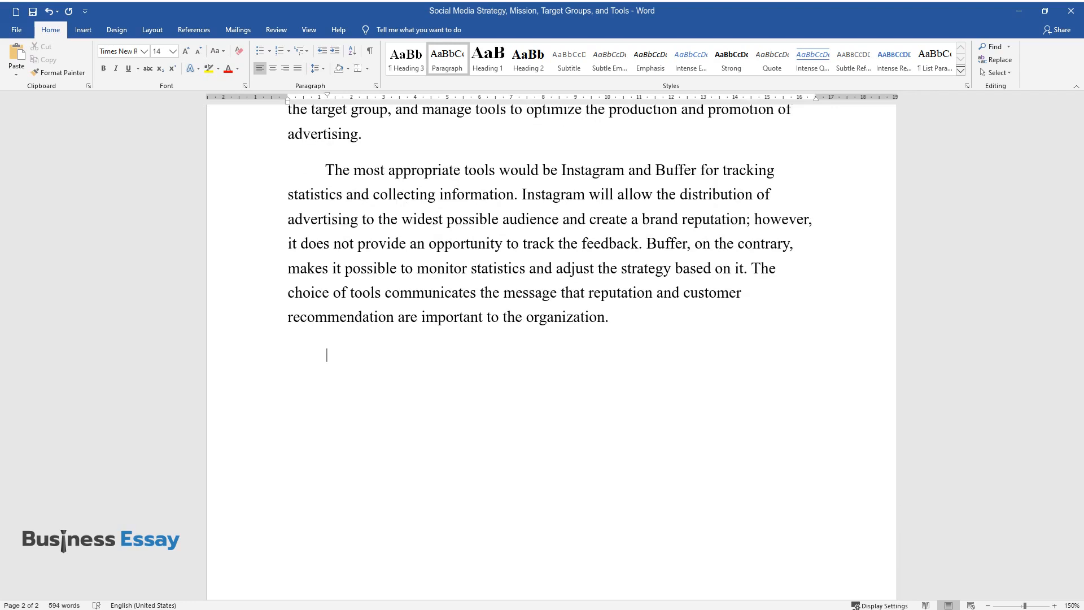
type("To conduct promotion, the c")
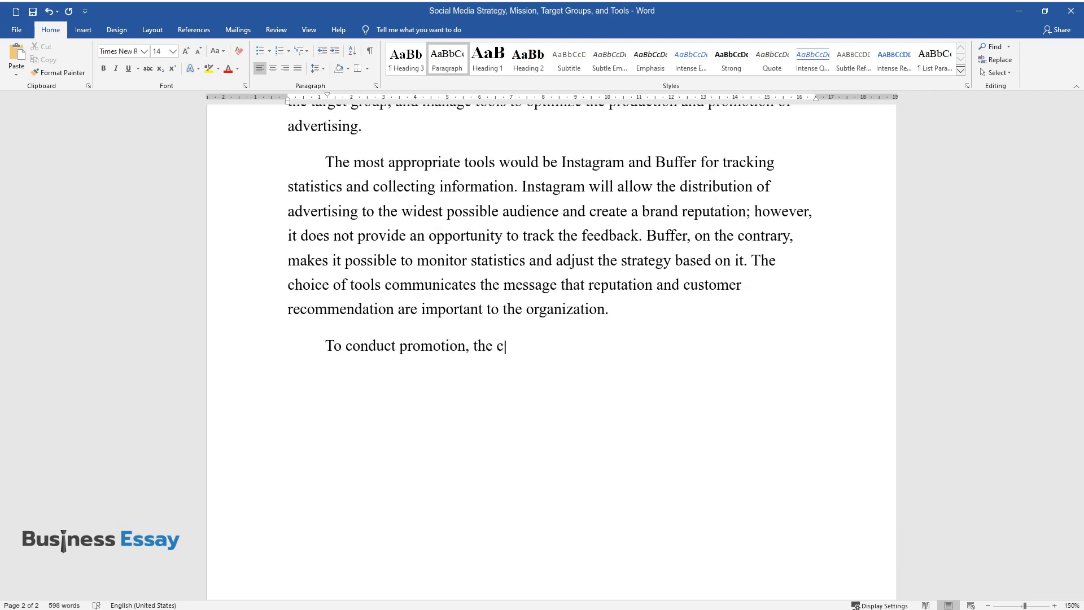
type("ompany chooses Instagram as a platform where it is possible to provide")
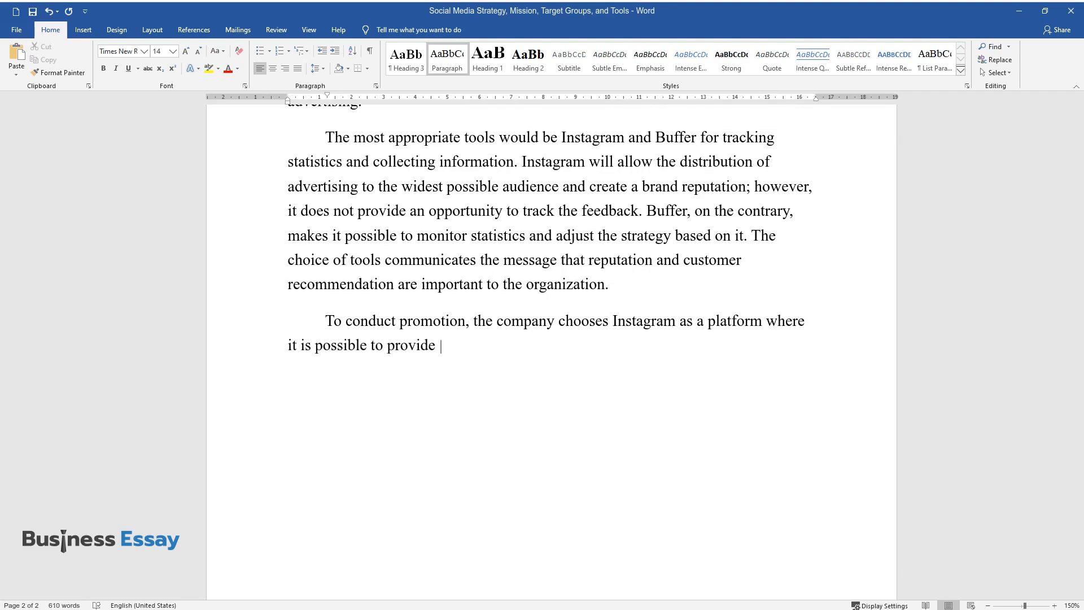
type("information about products. The important thing is that customers can")
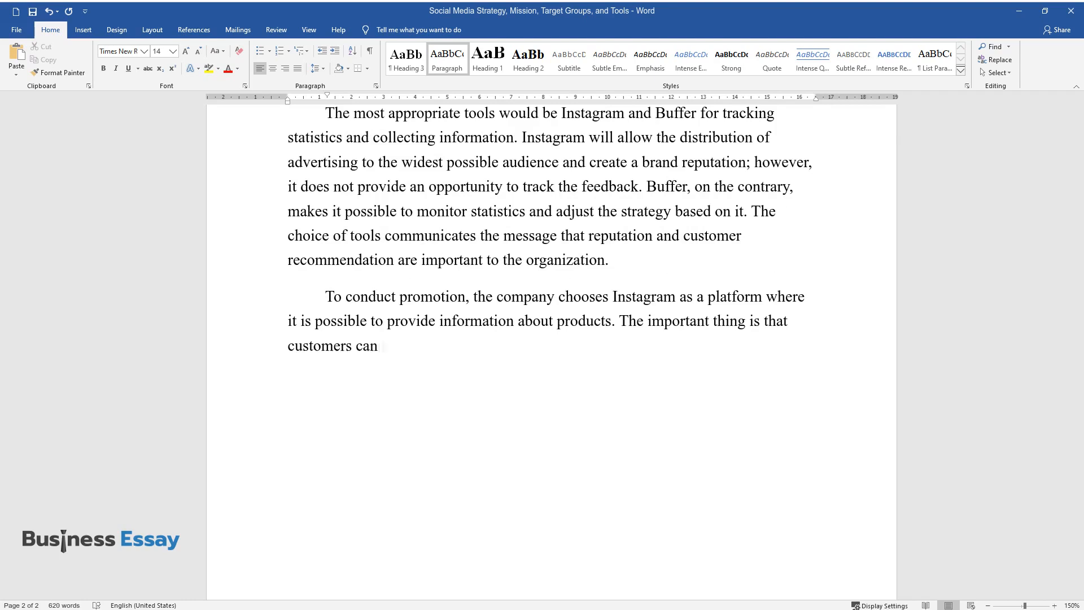
type("tell their friends about the organization, which will create a reputation in the restaurant industry. Instagram does not require many resources, which is consistent with the t")
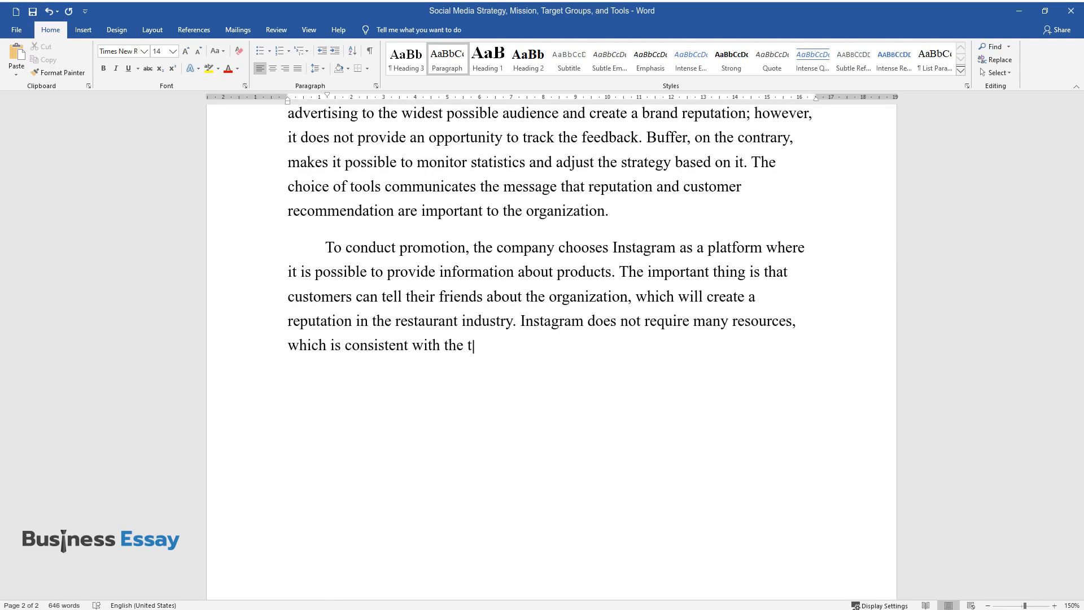
type("asks set. Twitter can be used to inform the audience")
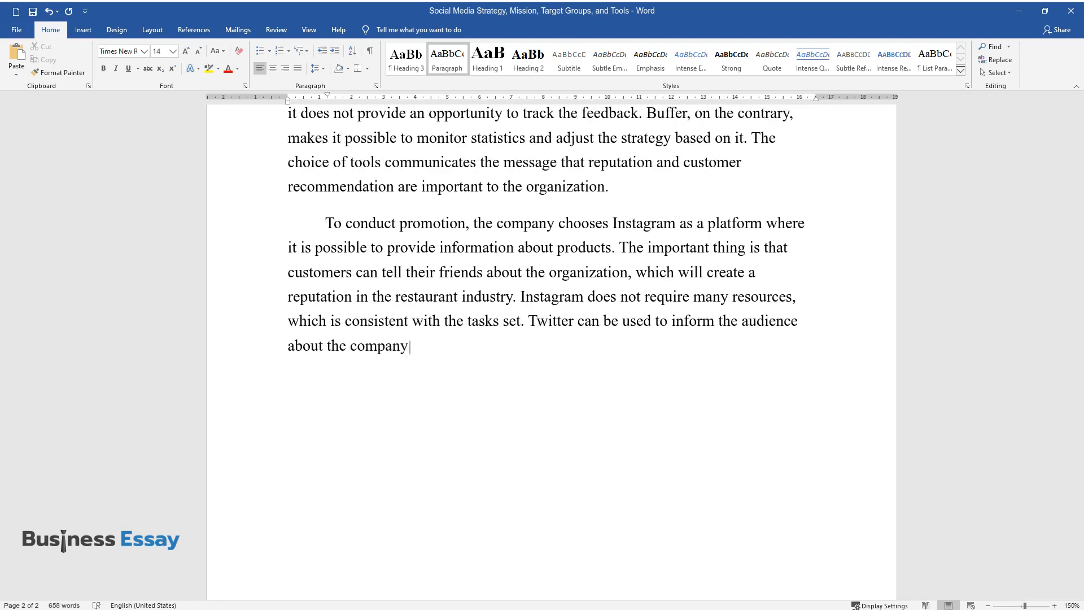
type("'s life, the organization can also track feedback here, and it does")
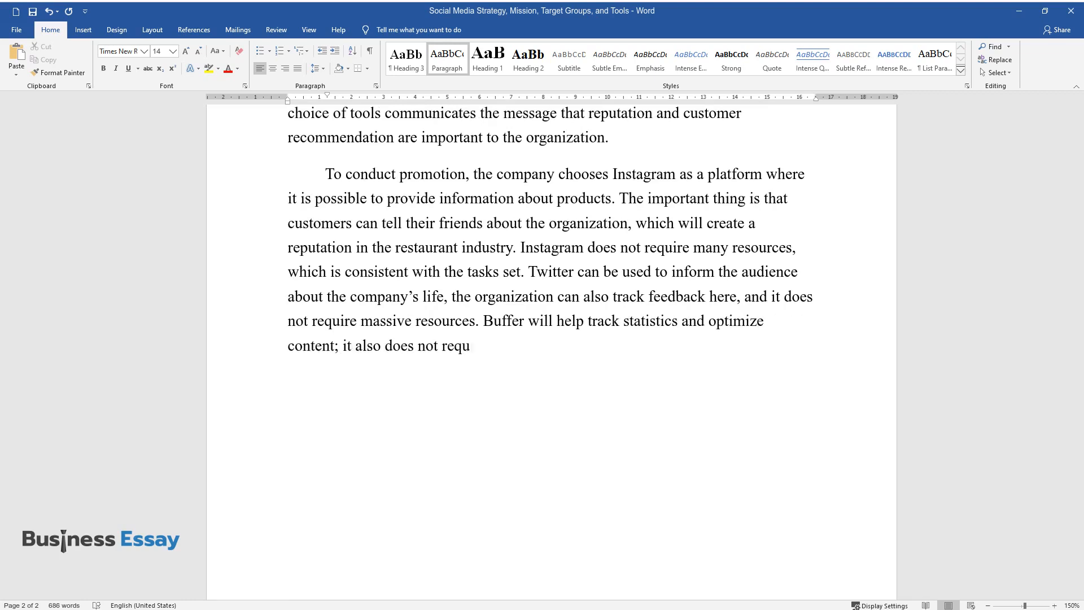
type("ire special skills and massive resources.")
type("Steps and Forecast")
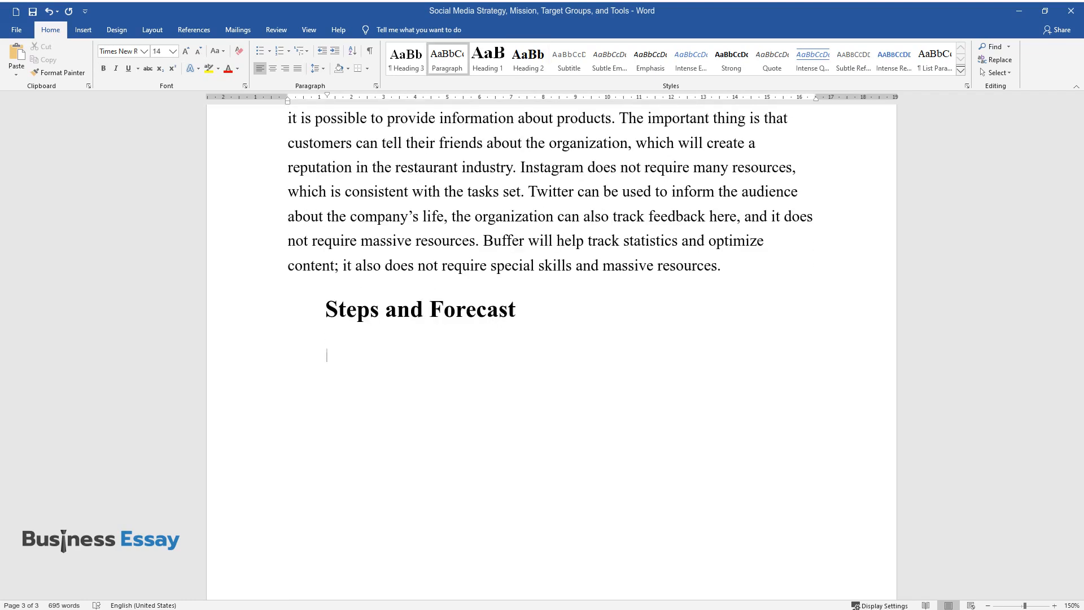
type("The company has the re")
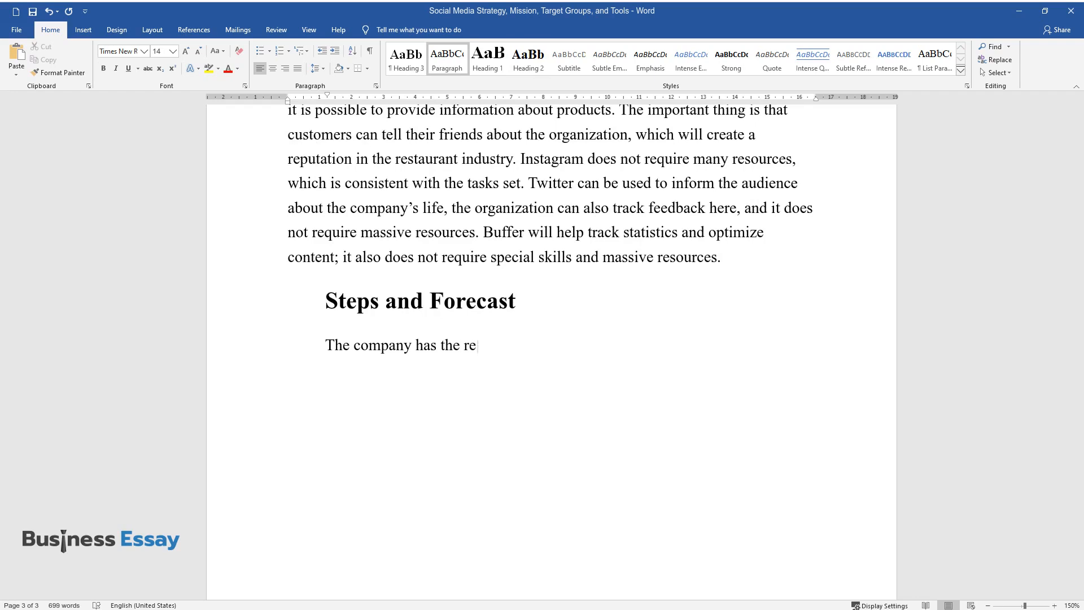
type("sources necessary to start and maintain the")
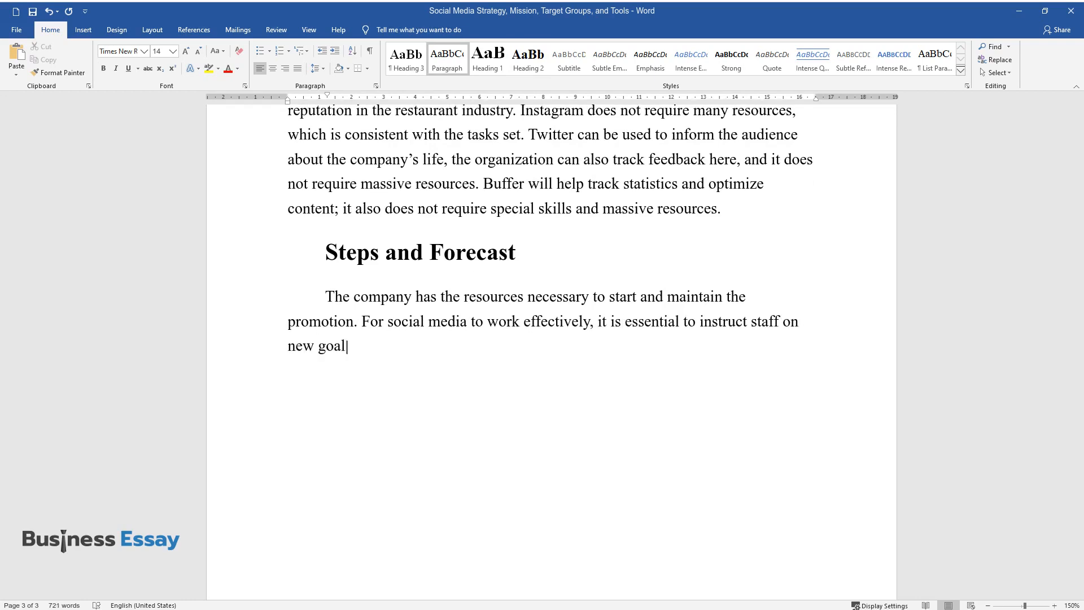
type("s and objectives, set a budget, an")
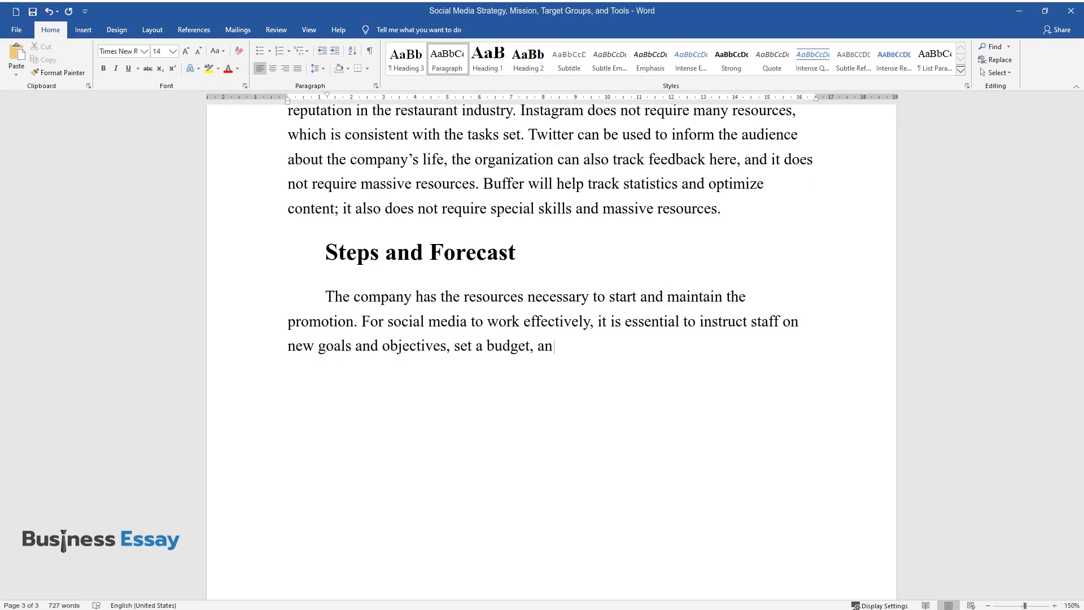
type("d develop a long-term content plan.")
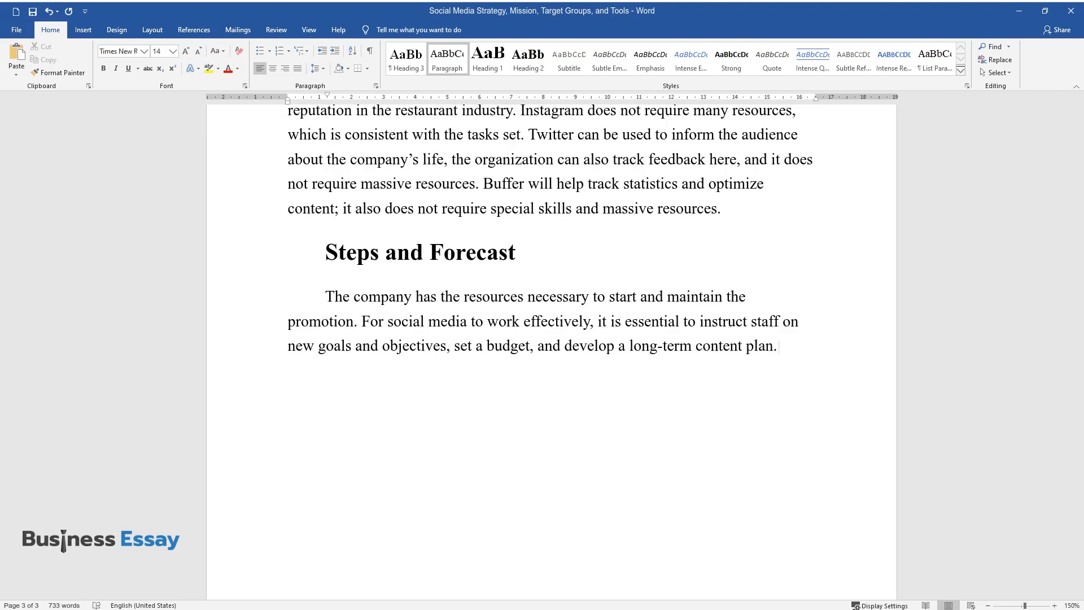
type("The marketing department will be")
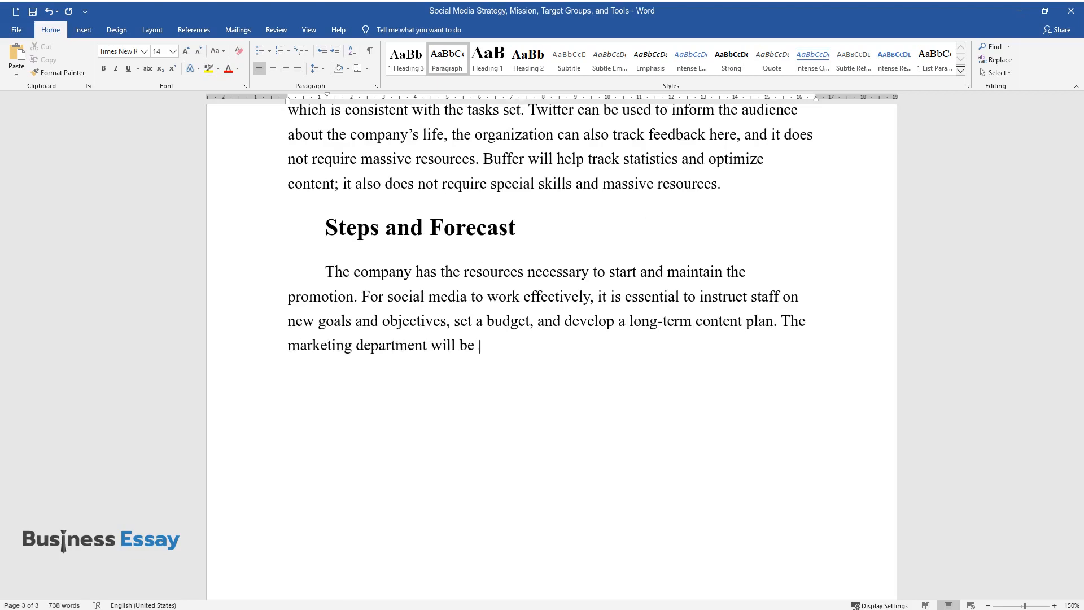
type("responsible for the daily functioning of the media.")
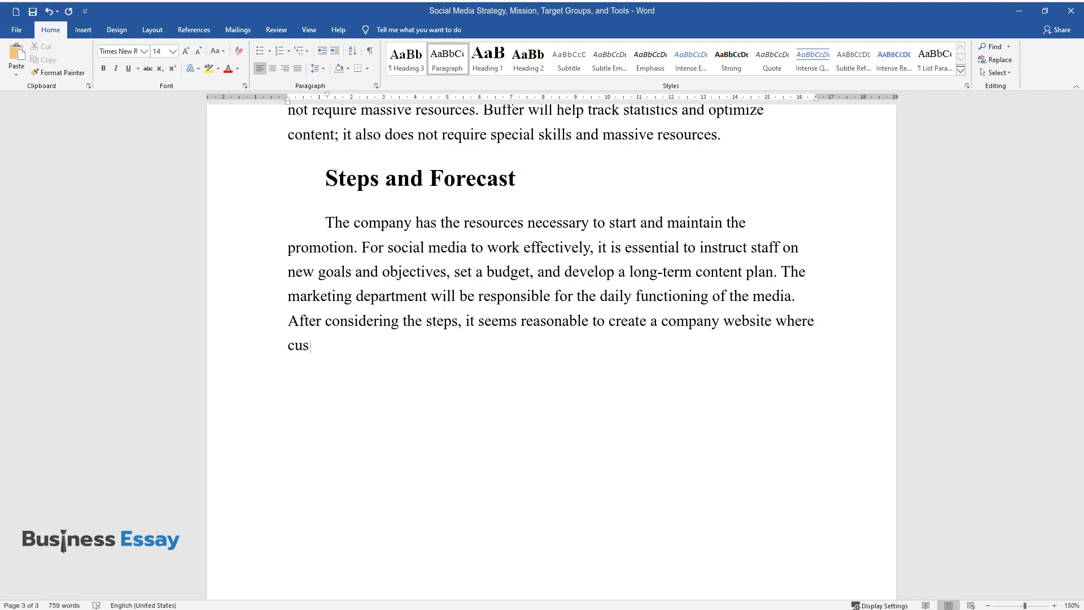
type("tomers can get information about products and purchases, which requires")
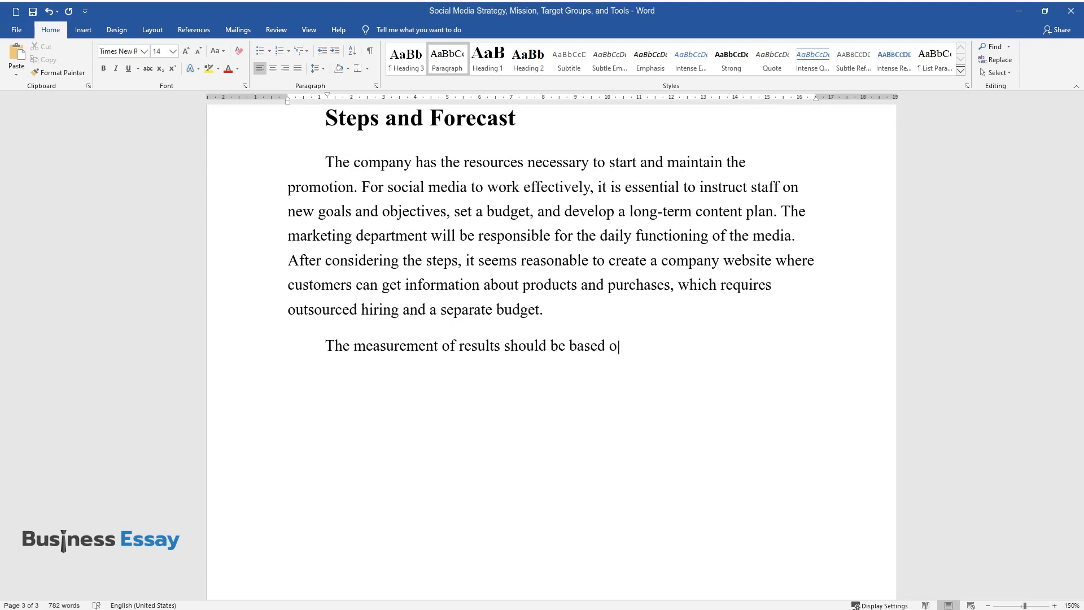
type("n two metrics. First, there is a ne")
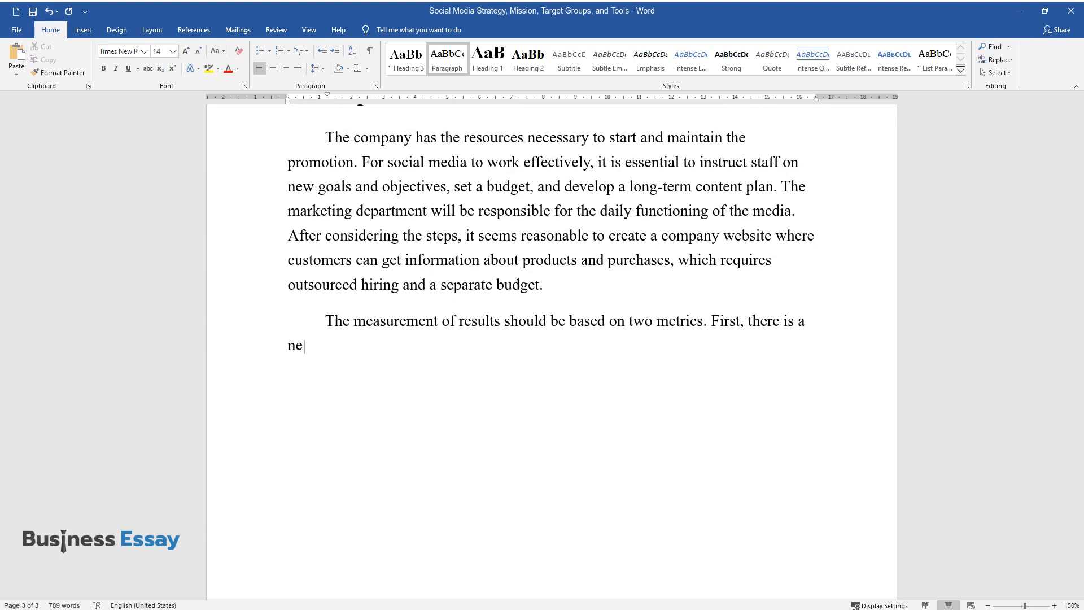
type("ed to estimate the cost of the promo")
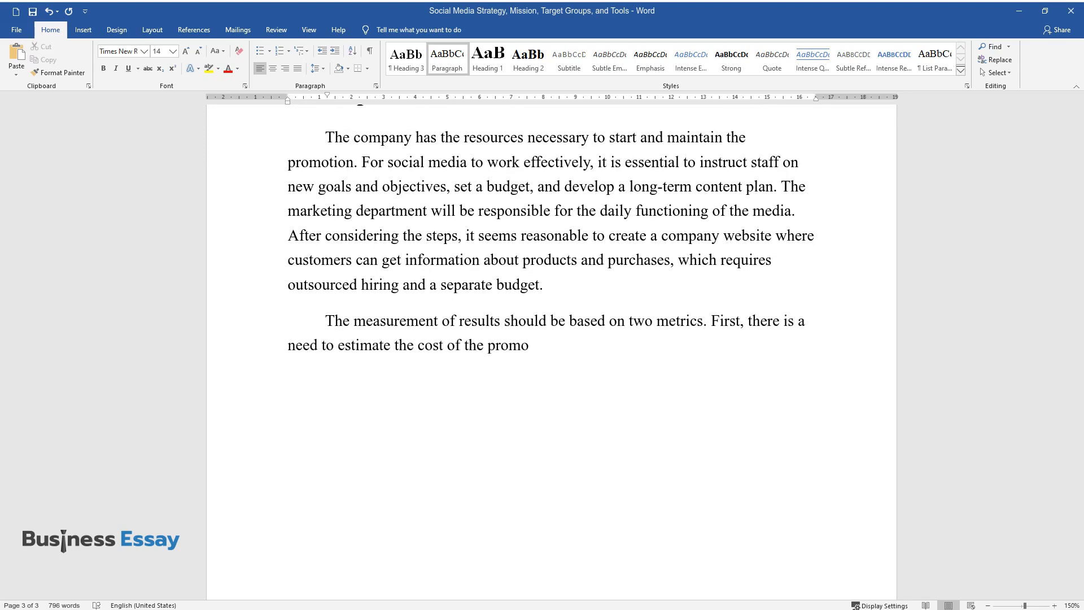
type("tion and then compare them with the")
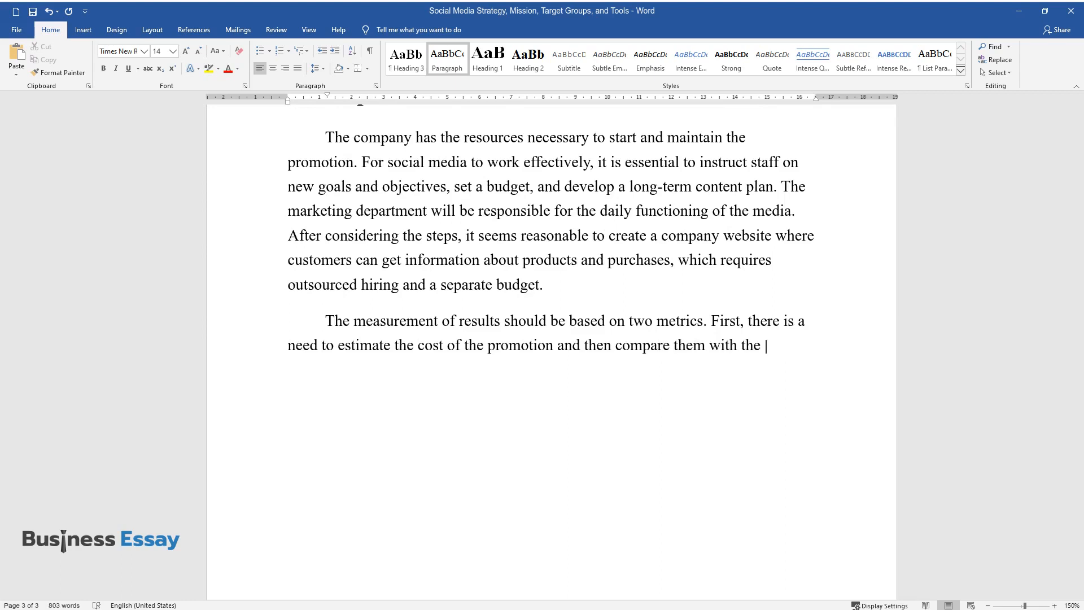
type("resulting profit. Following the strategy, the company can expect an increase in audience coverage and an increase in order vo")
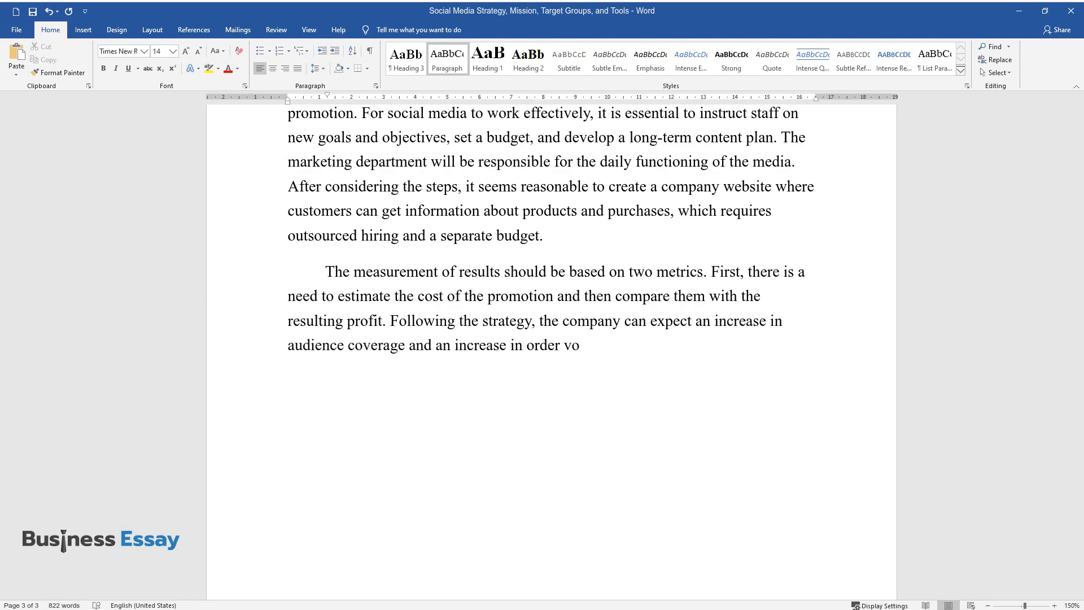
type("lume, which fully meets the set goal")
type("the data obtained, and defining tasks for employees outside the c")
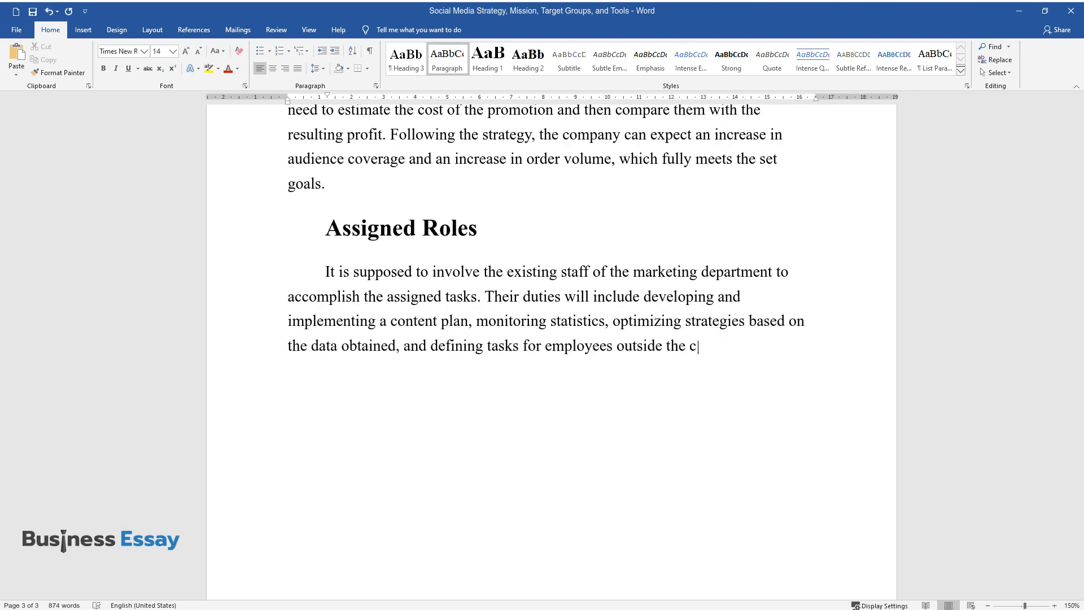
type("ompany, such as photographers, vi")
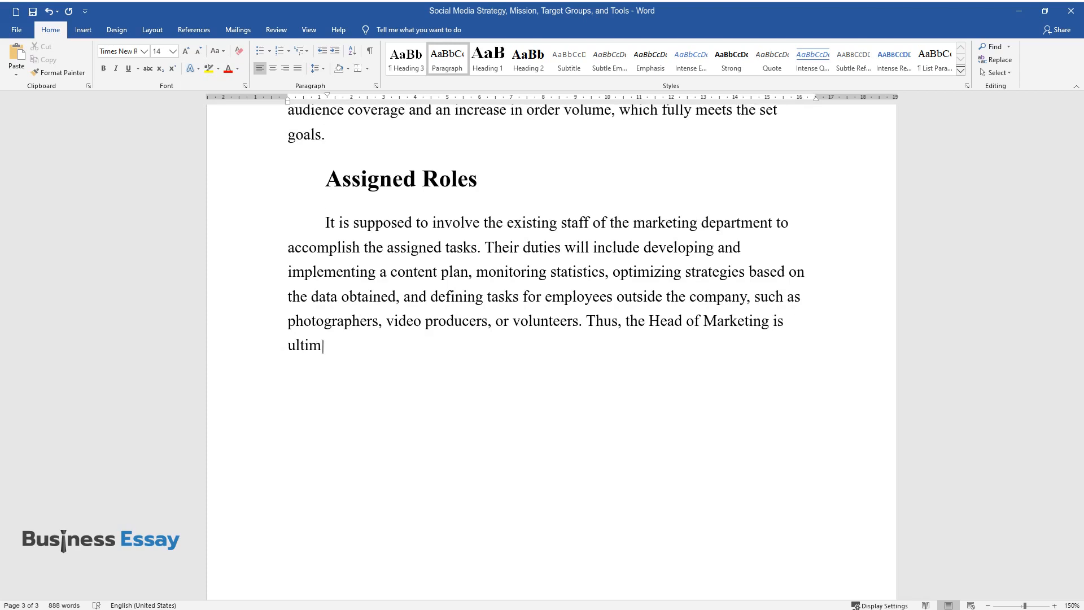
type("ately responsible in the company's social media presence. The steering")
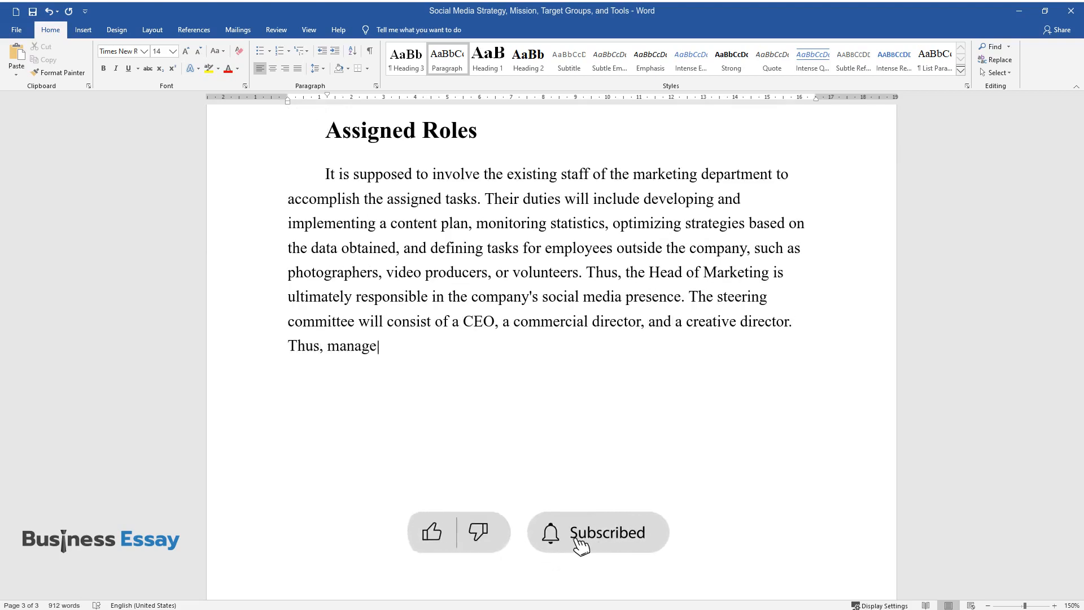
type("rs will evaluate the results of")
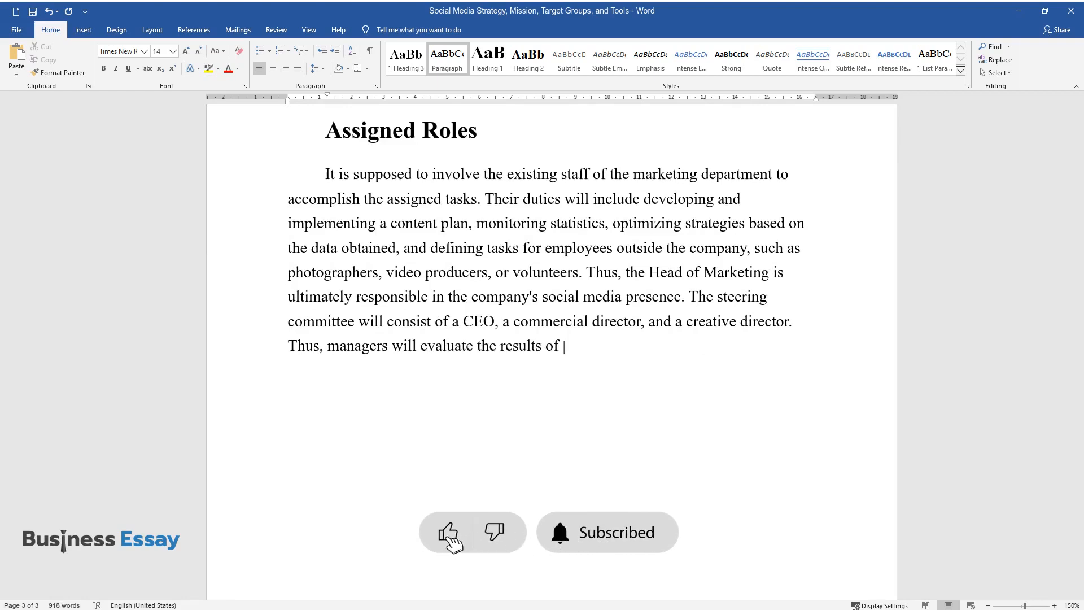
type("the promotion and make adjustment")
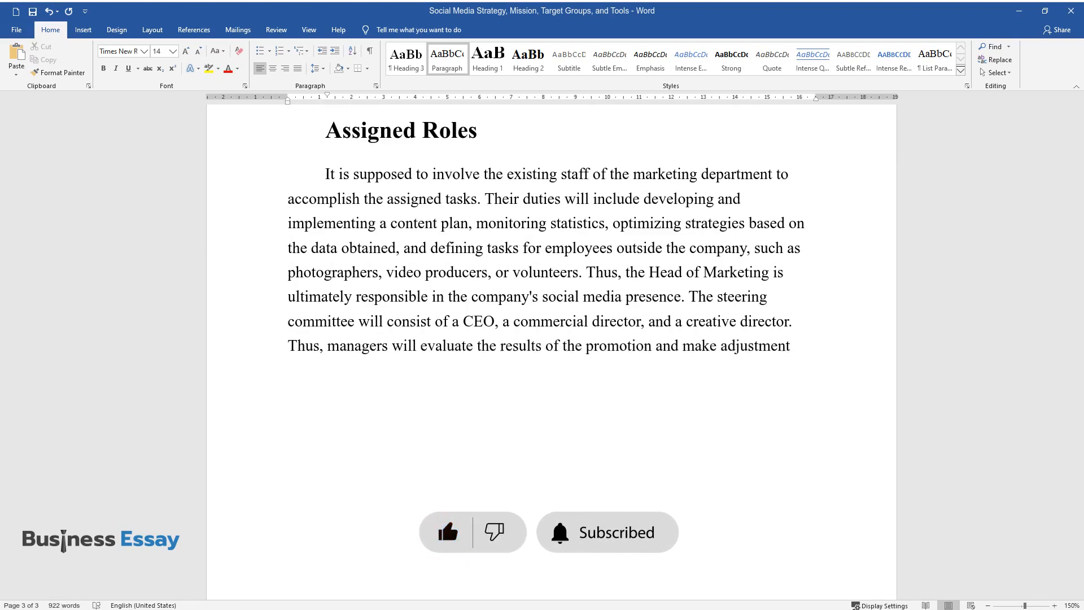